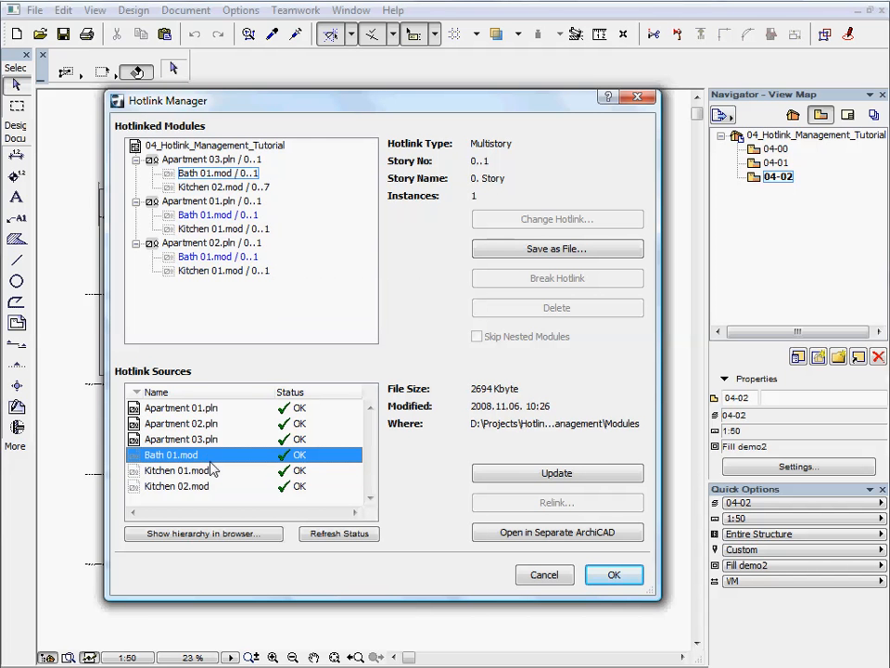
# Confirm the Hotlink Manager with OK and return to the 04-00 story plan.
pyautogui.click(612, 575)
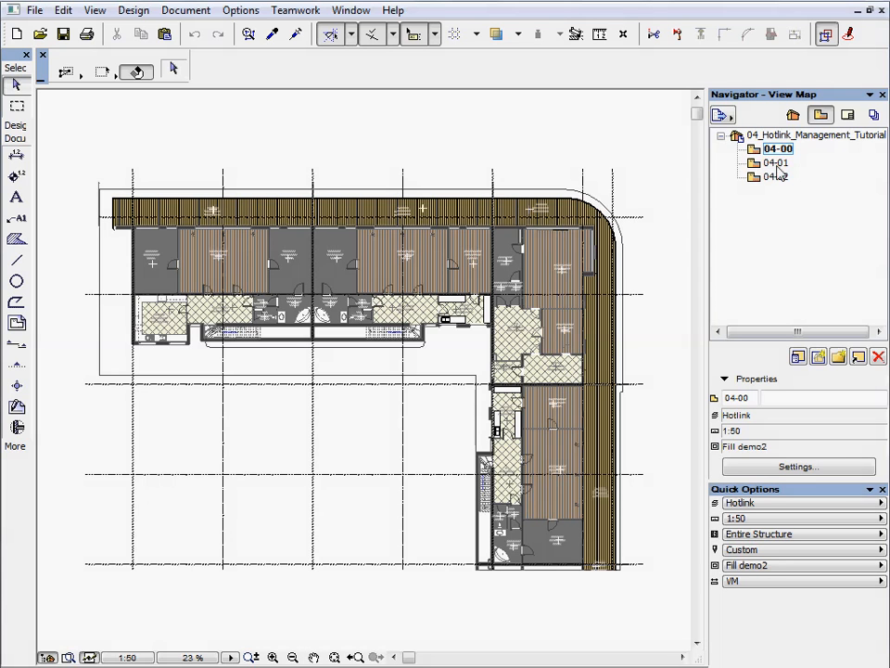
# Check the Apartment 03 and 01 modules on the 04-01 story, then switch to the 04-02 story.
pyautogui.click(777, 164)
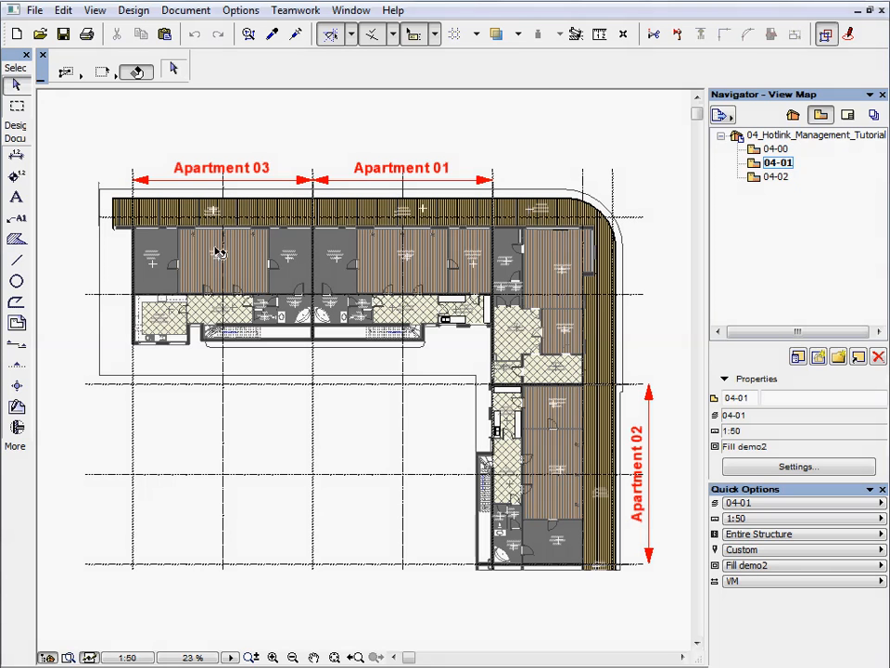
pyautogui.click(221, 260)
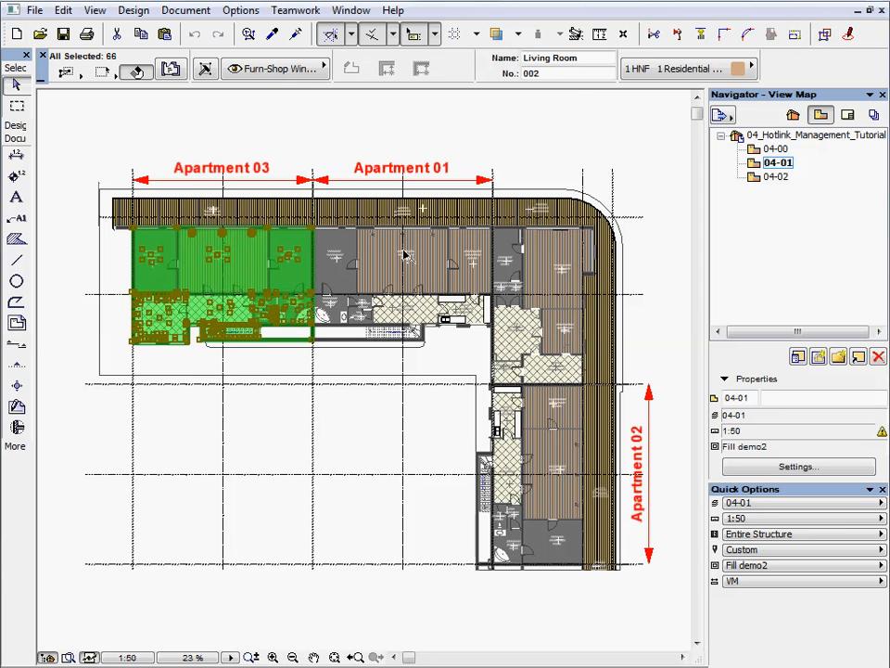
pyautogui.click(408, 260)
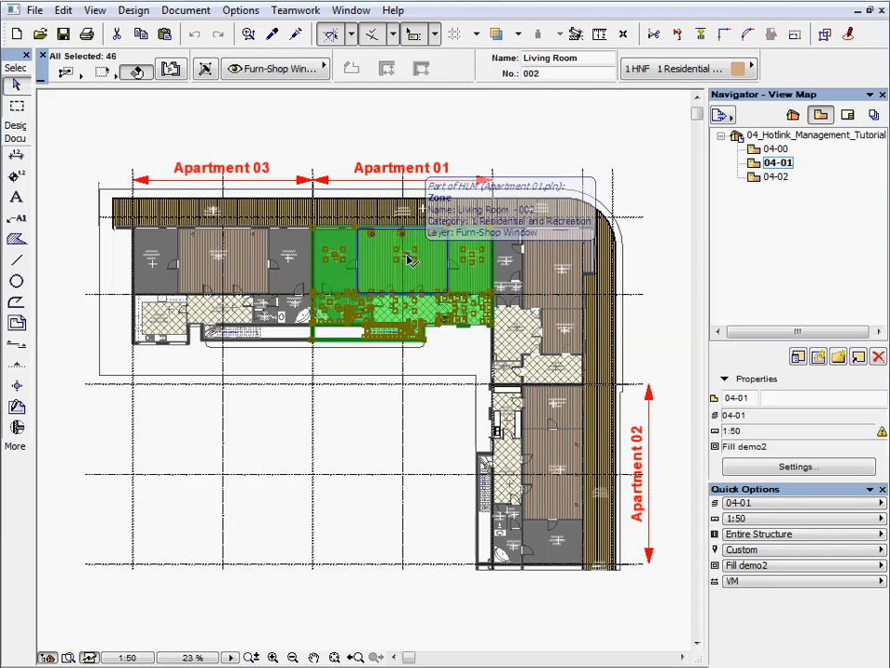
pyautogui.click(556, 473)
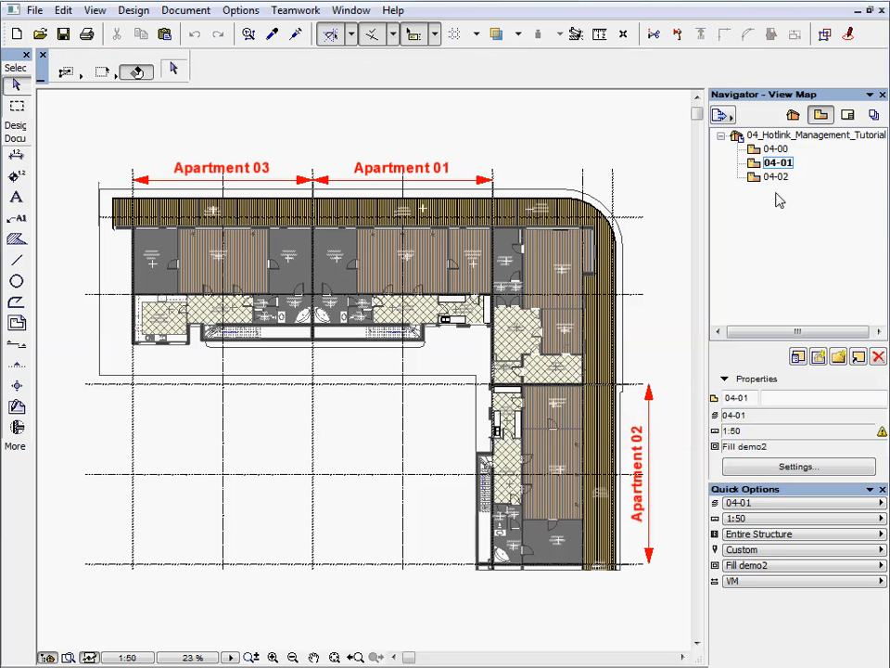
pyautogui.click(777, 177)
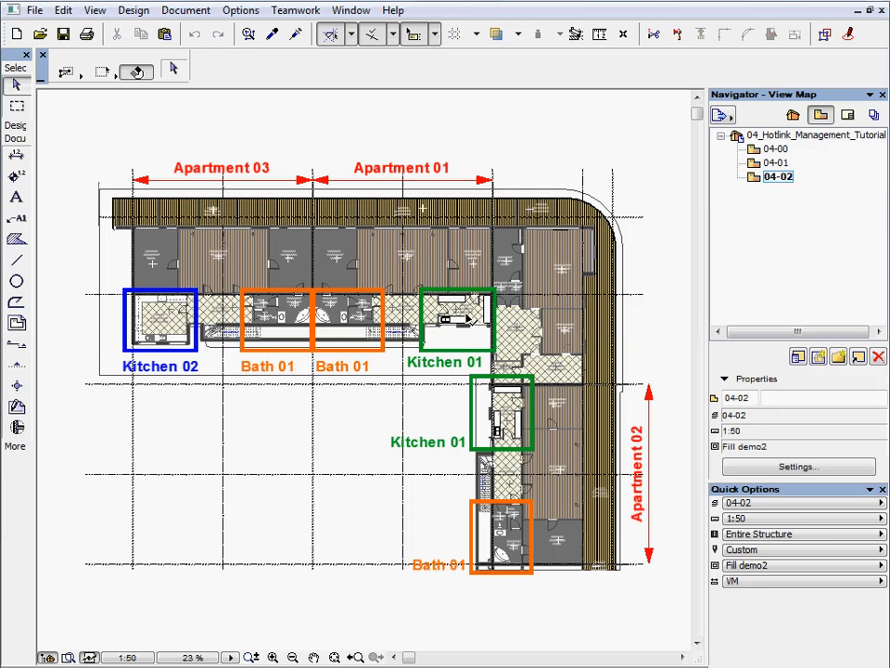
pyautogui.moveTo(286, 347)
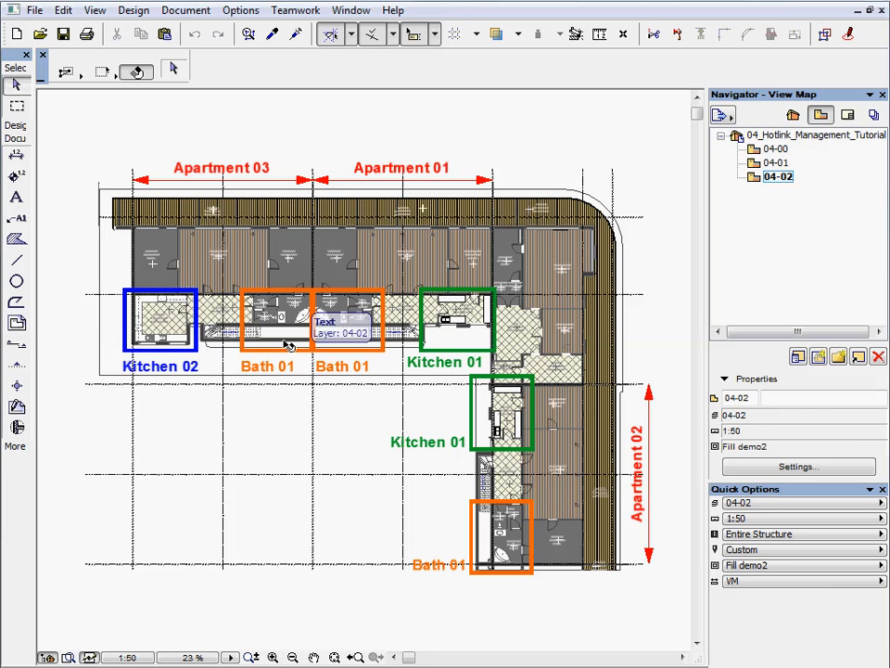
pyautogui.moveTo(282, 319)
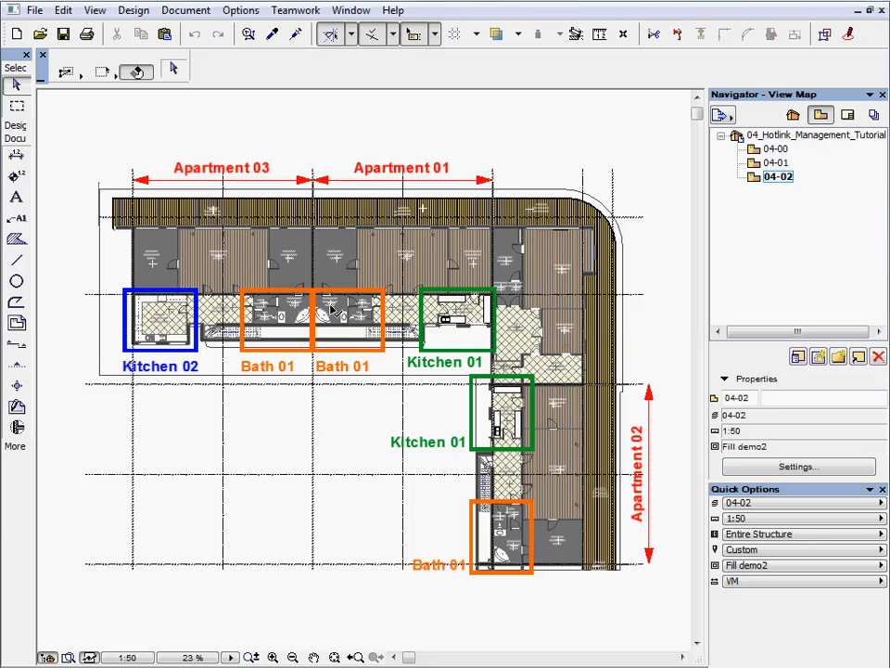
pyautogui.moveTo(423, 467)
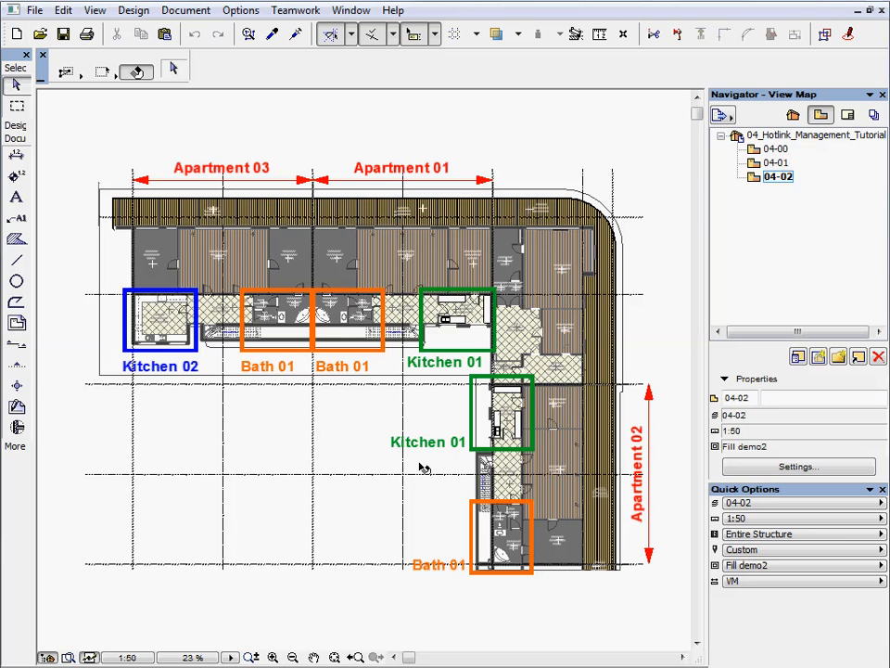
pyautogui.moveTo(516, 553)
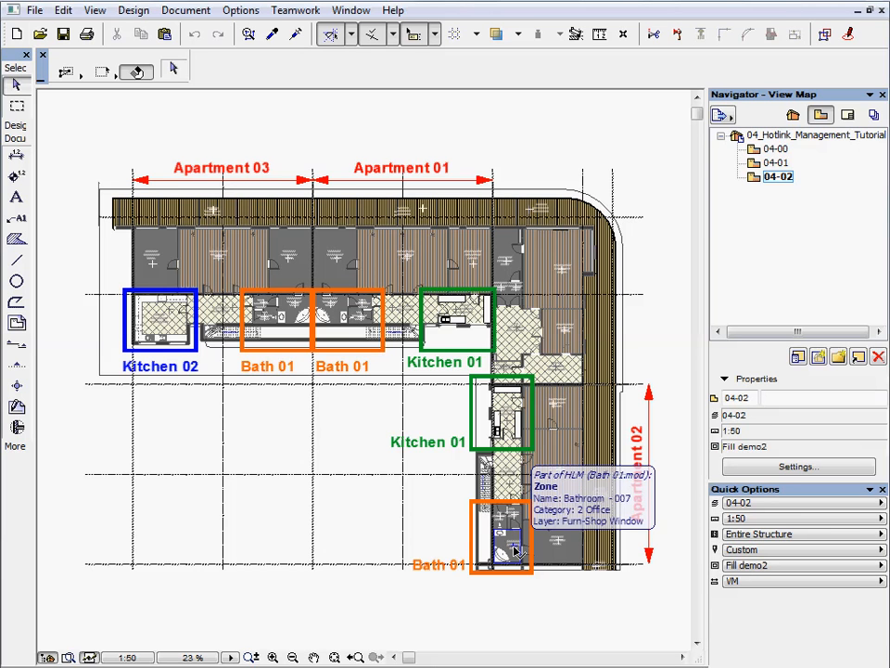
pyautogui.moveTo(367, 442)
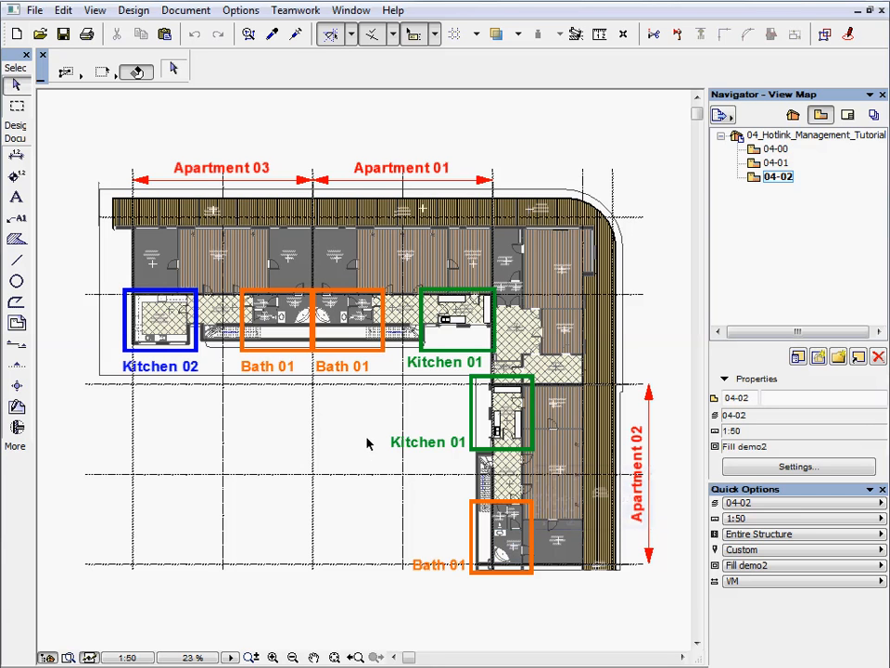
# Bring up the Hotlink Manager via File > External Content and expand Apartment 03, 01 and 02.
pyautogui.click(33, 11)
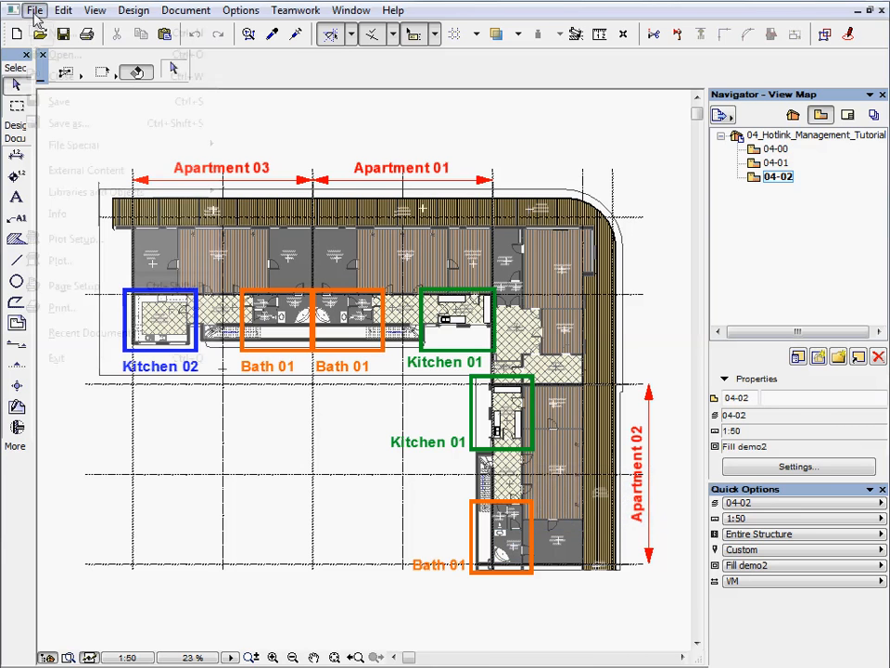
pyautogui.click(34, 11)
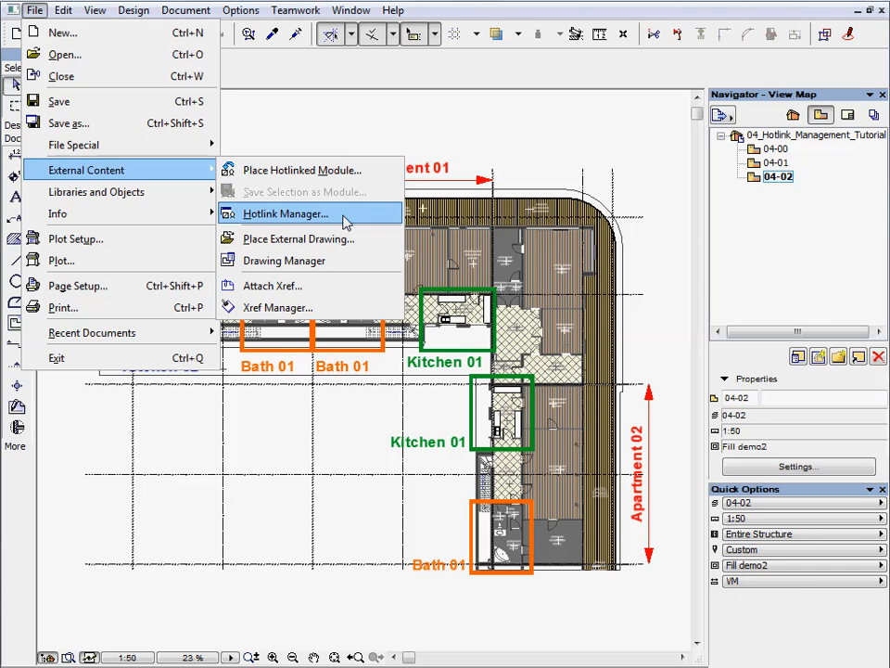
pyautogui.click(285, 215)
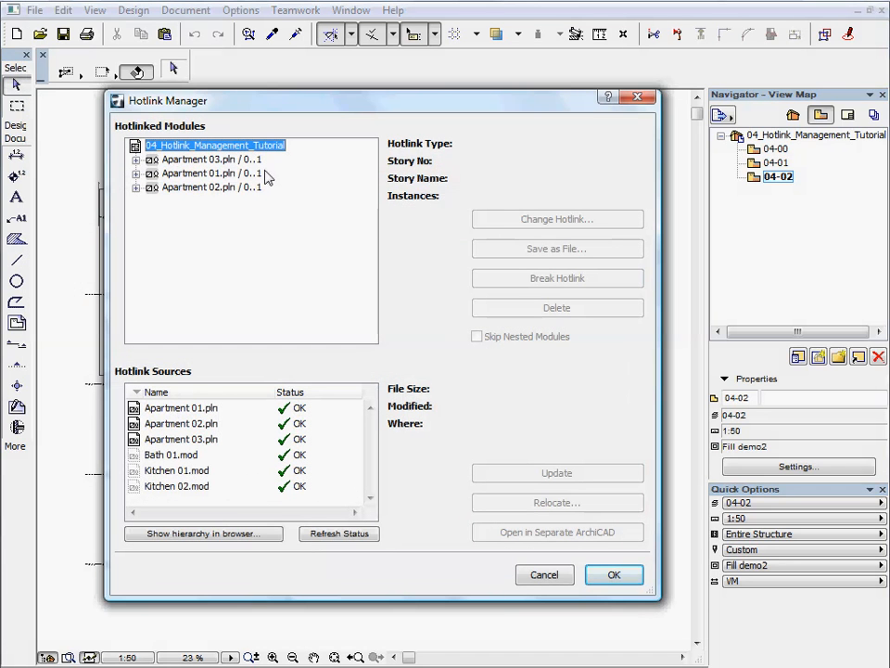
pyautogui.moveTo(263, 182)
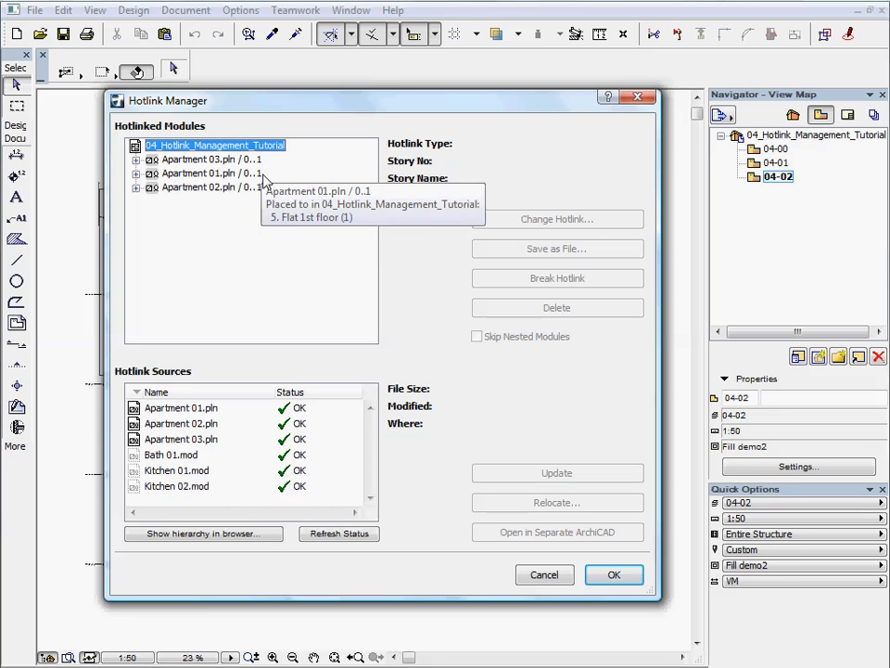
pyautogui.moveTo(196, 186)
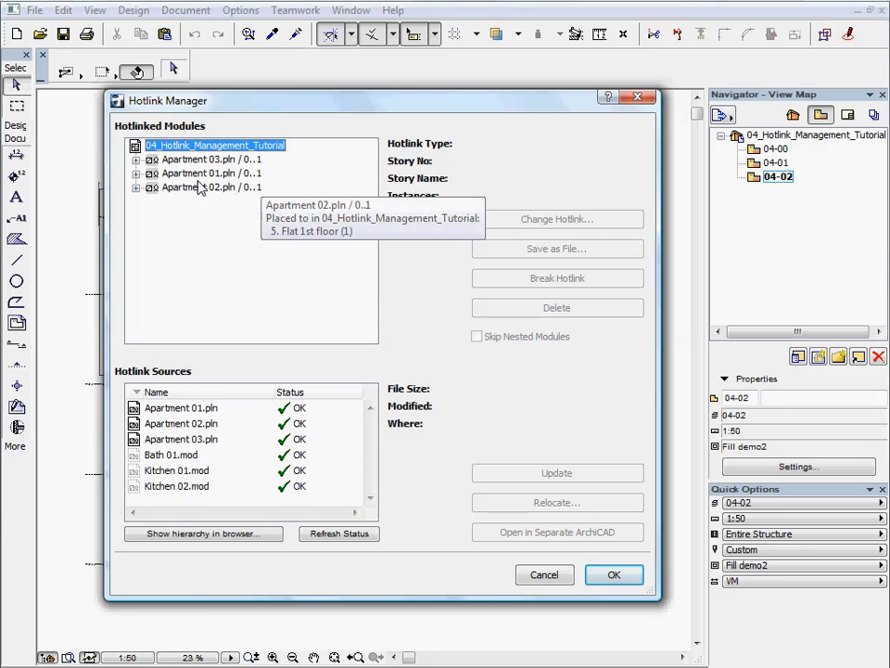
pyautogui.click(137, 160)
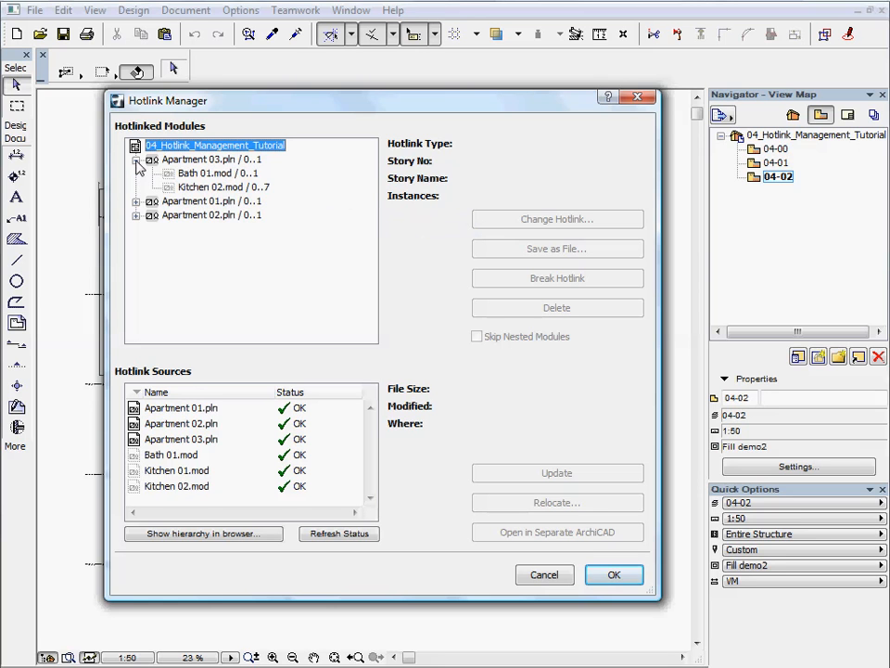
pyautogui.moveTo(217, 174)
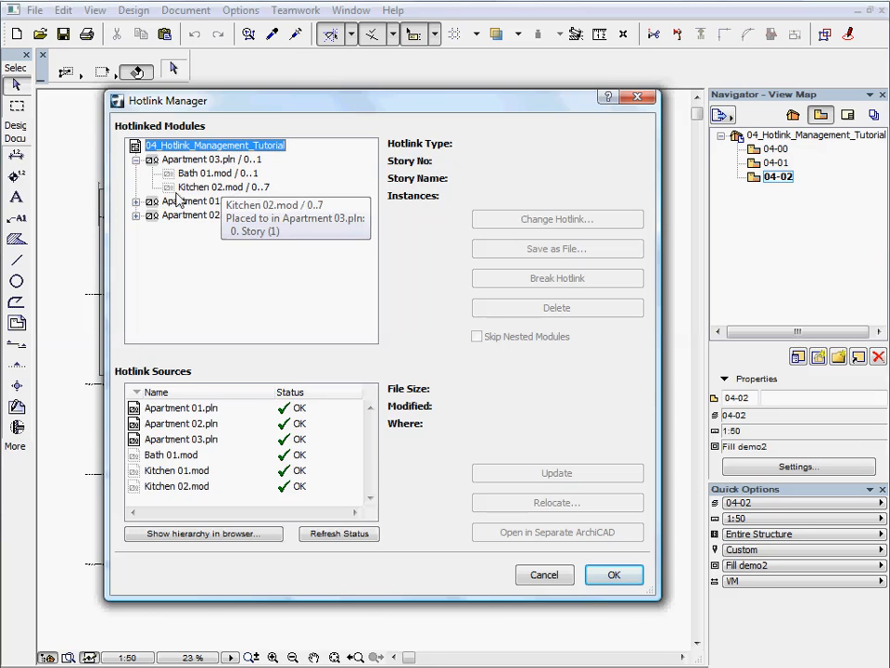
pyautogui.click(137, 200)
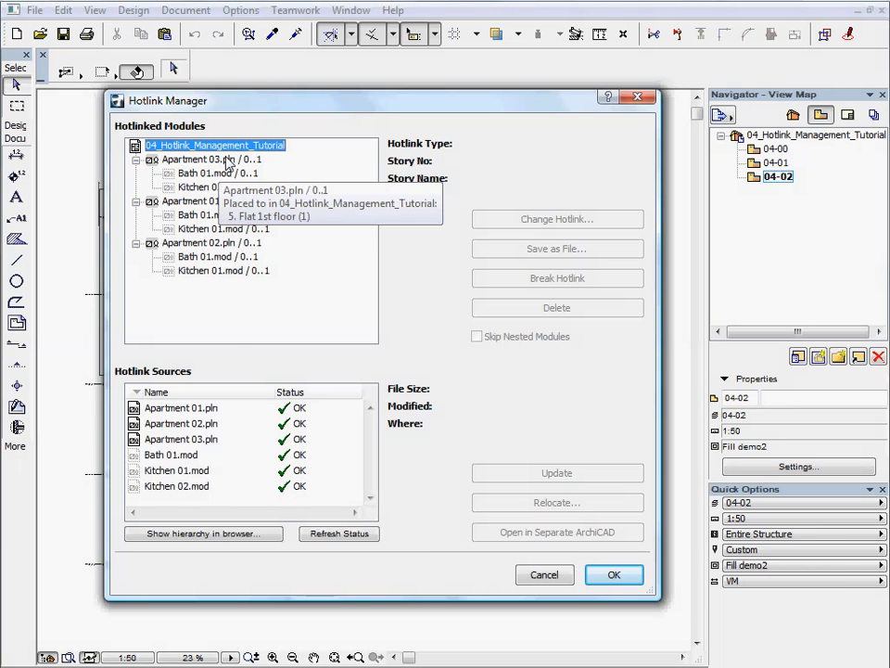
# Inspect Apartment 03, 01 and 02, then highlight all Bath 01.mod and Kitchen 01.mod instances.
pyautogui.click(211, 160)
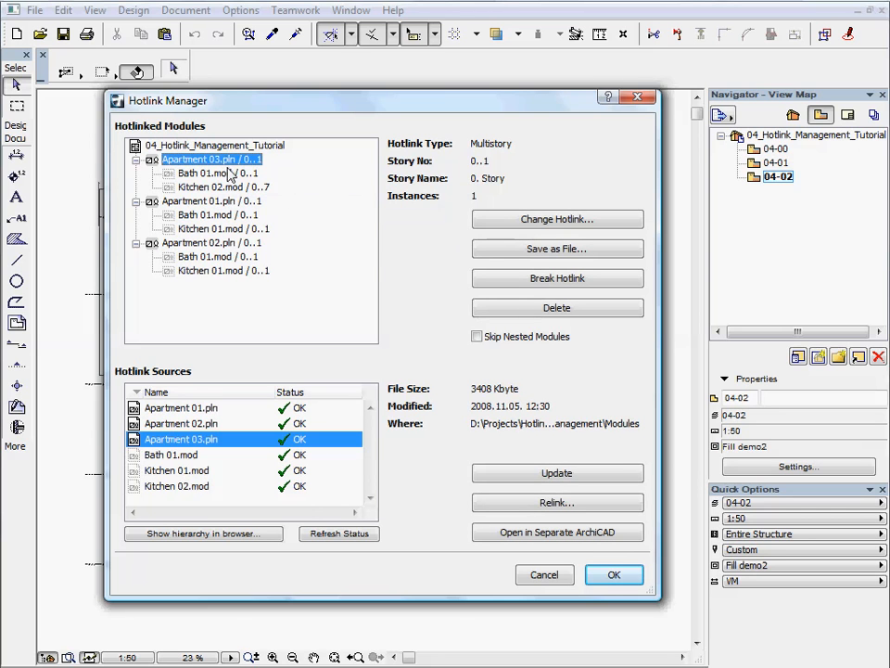
pyautogui.click(211, 200)
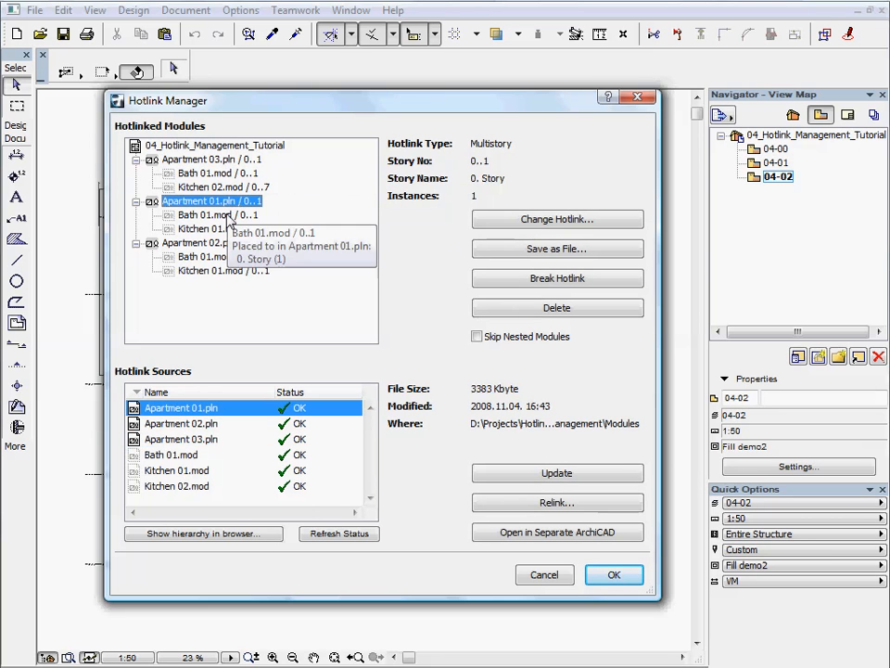
pyautogui.click(182, 423)
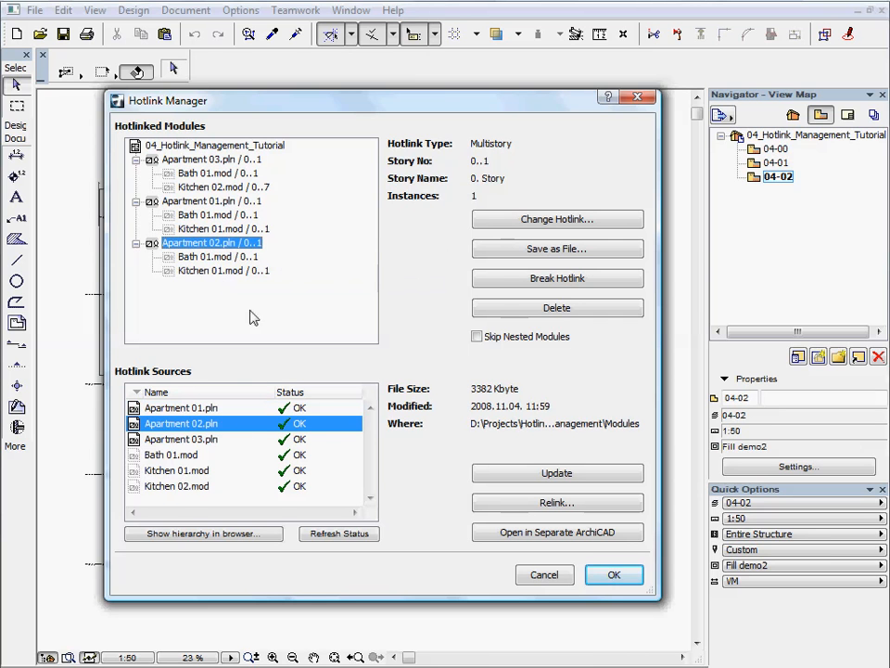
pyautogui.click(205, 175)
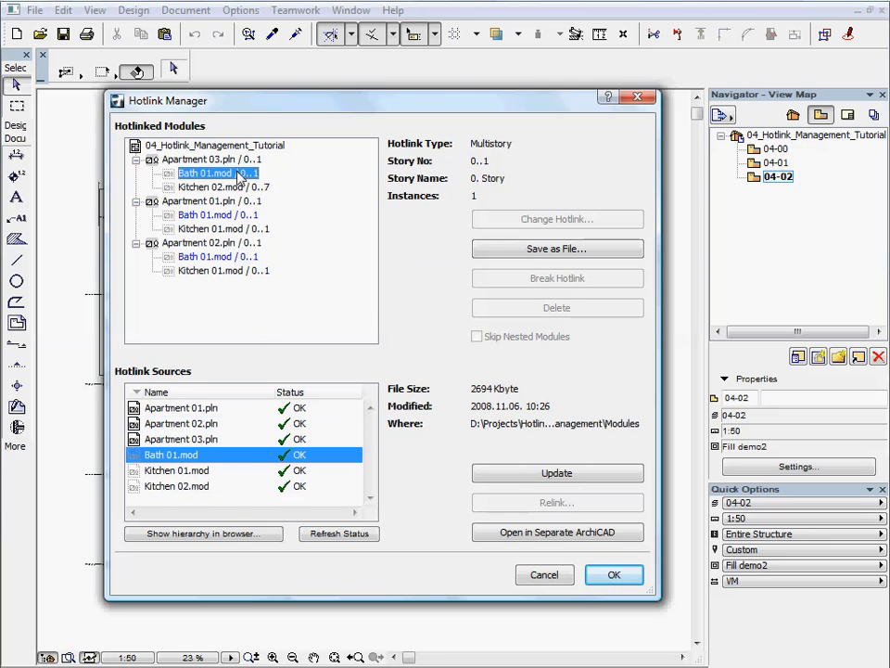
pyautogui.moveTo(219, 256)
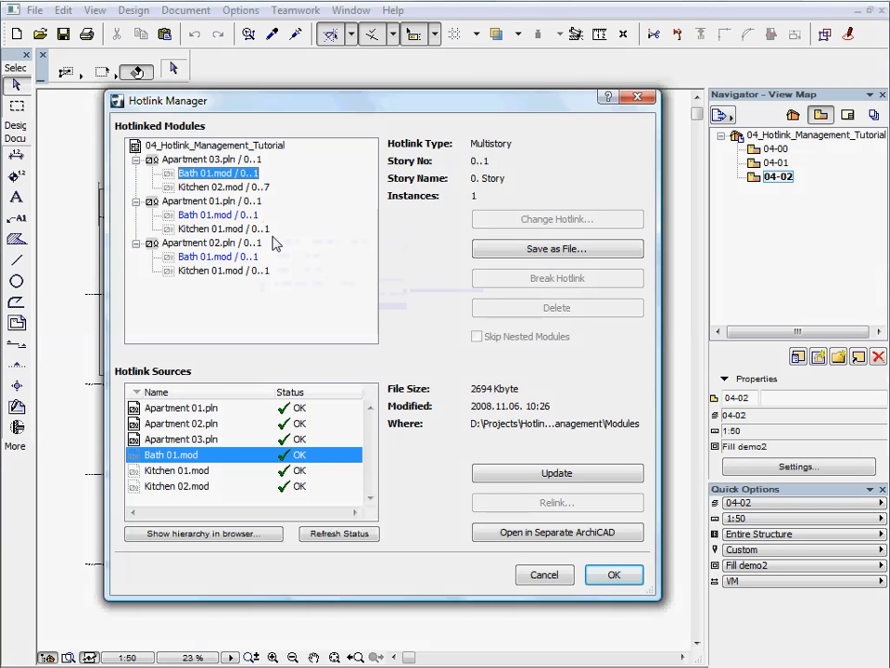
pyautogui.click(222, 228)
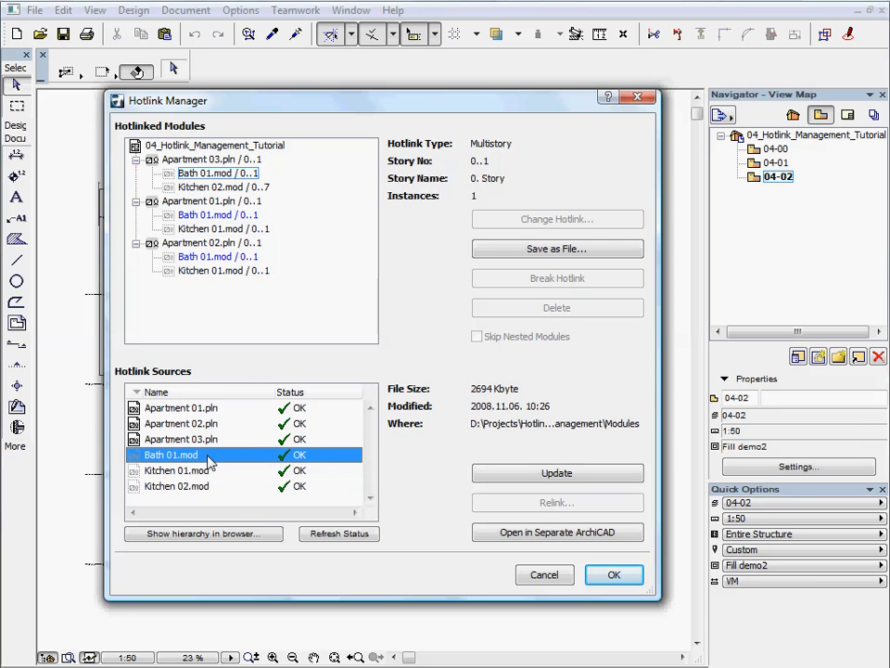
pyautogui.click(177, 471)
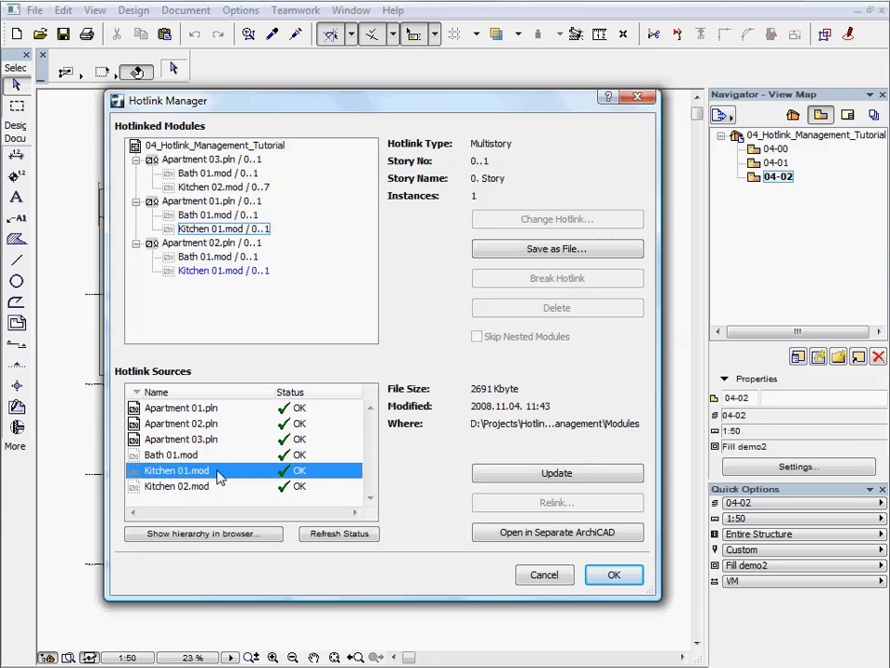
pyautogui.click(174, 486)
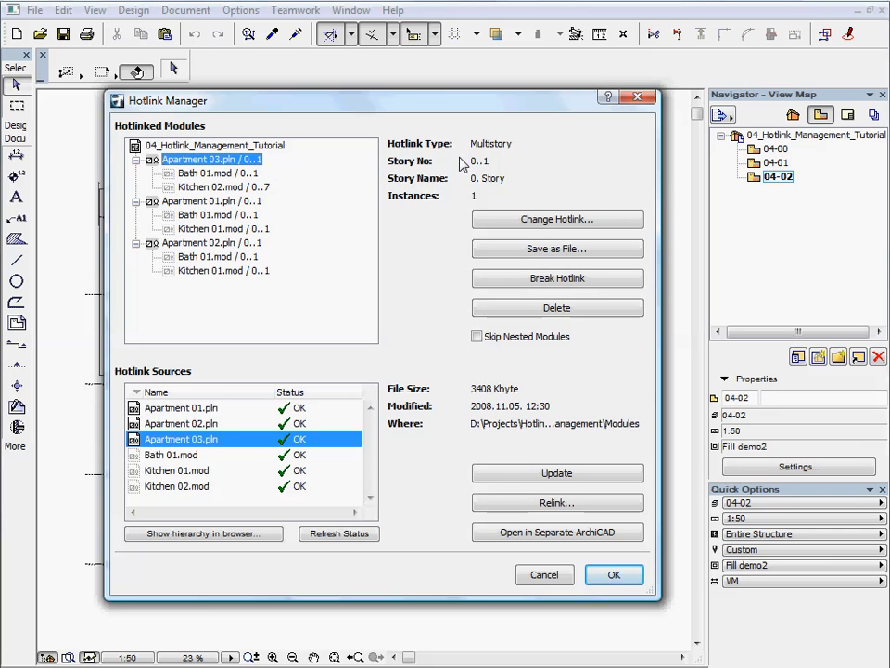
pyautogui.moveTo(464, 165)
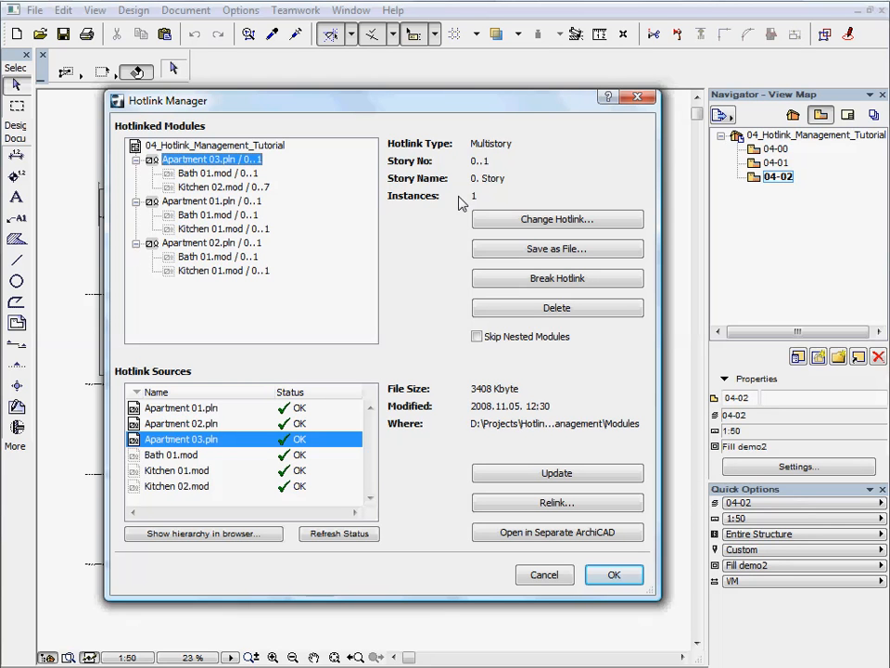
pyautogui.moveTo(437, 360)
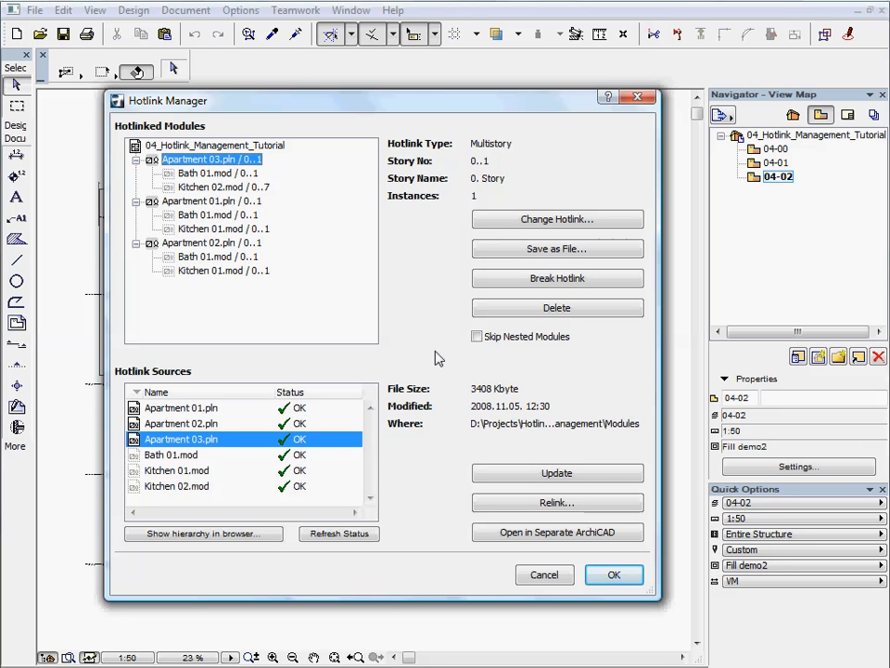
pyautogui.moveTo(450, 397)
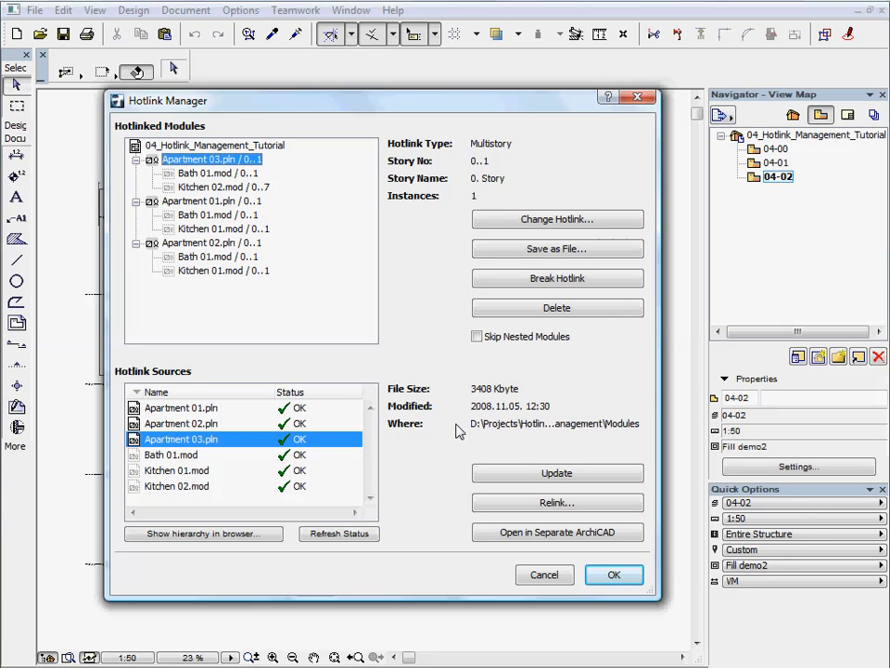
pyautogui.moveTo(438, 293)
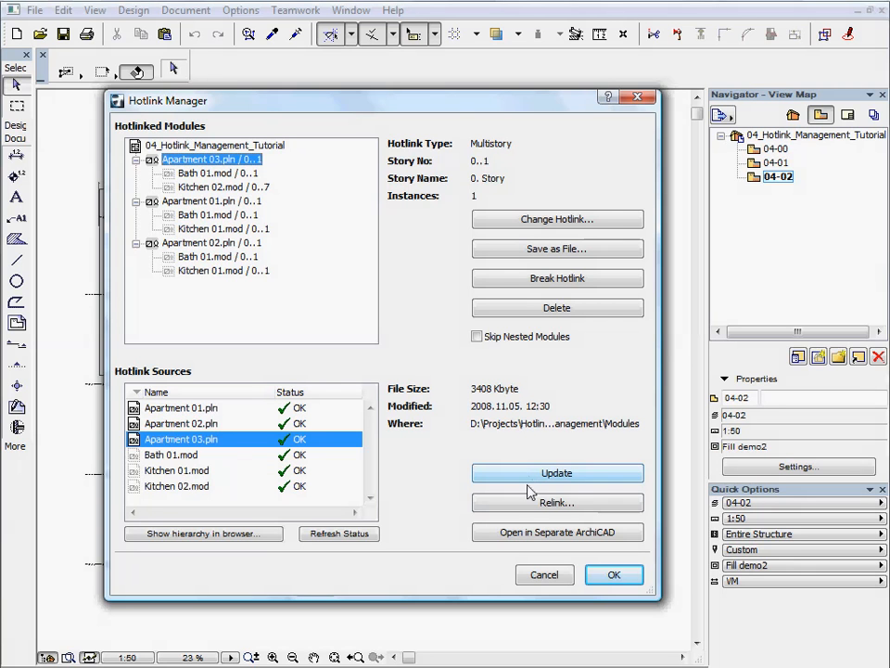
pyautogui.moveTo(557, 501)
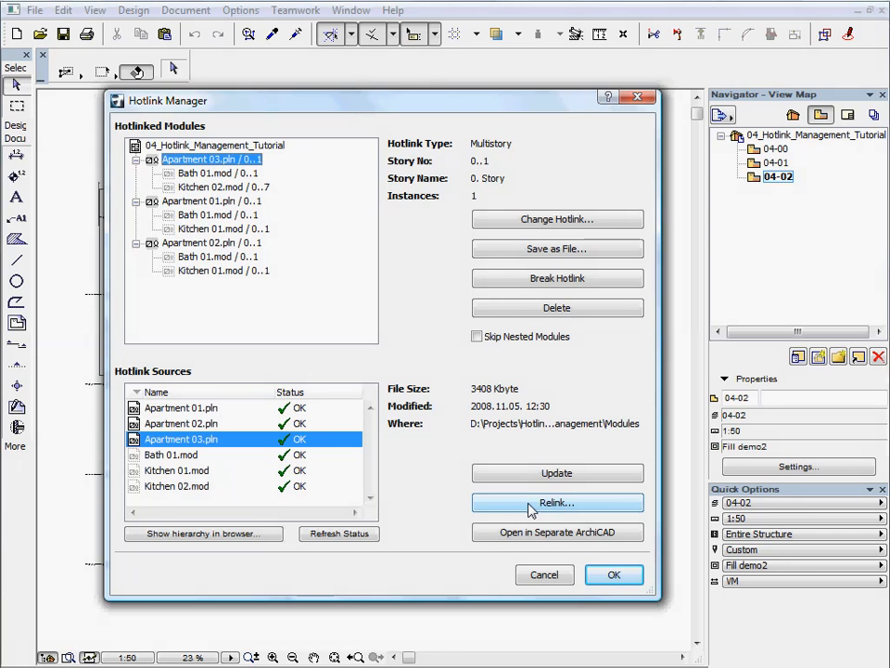
pyautogui.moveTo(490, 537)
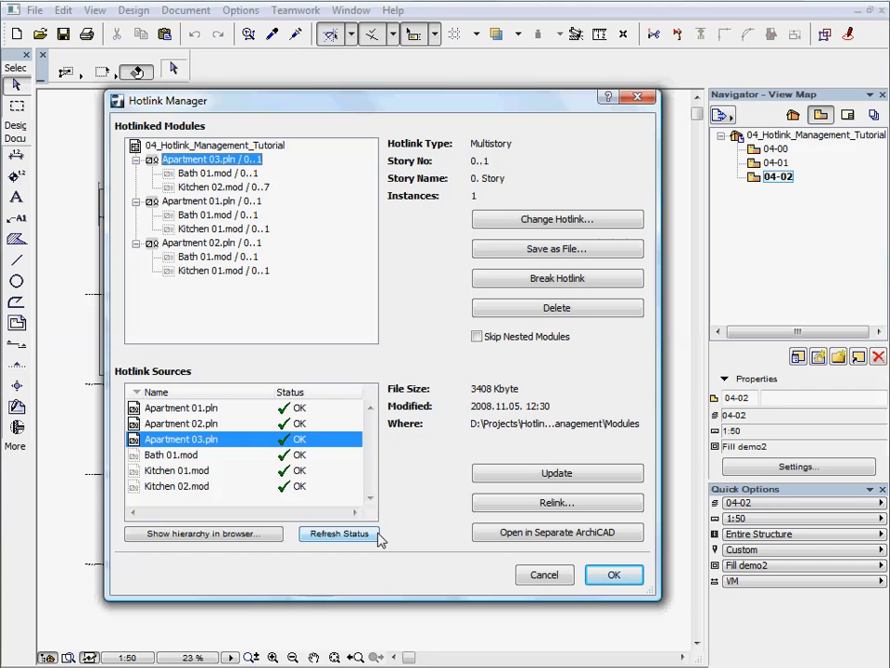
pyautogui.moveTo(393, 531)
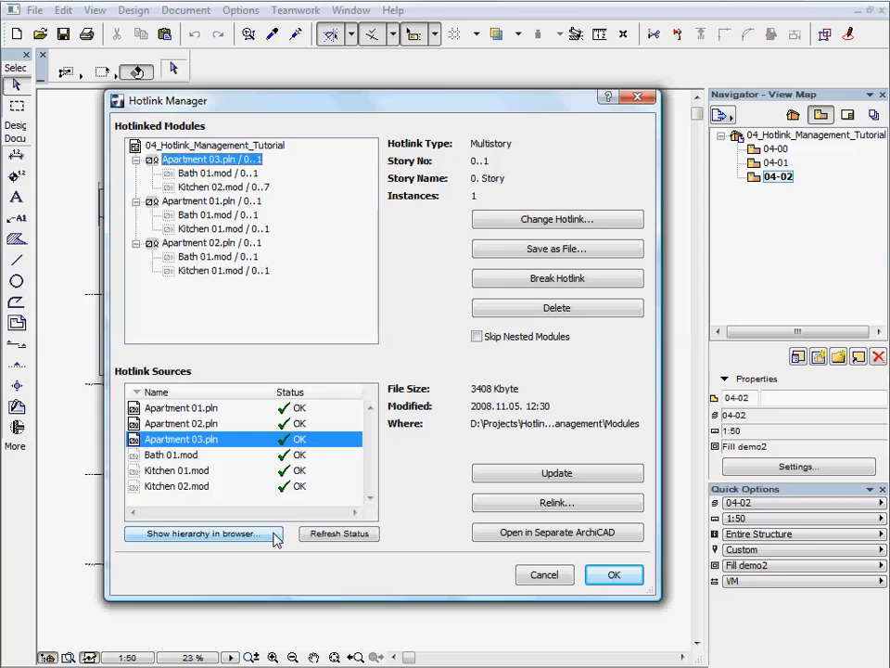
pyautogui.click(200, 534)
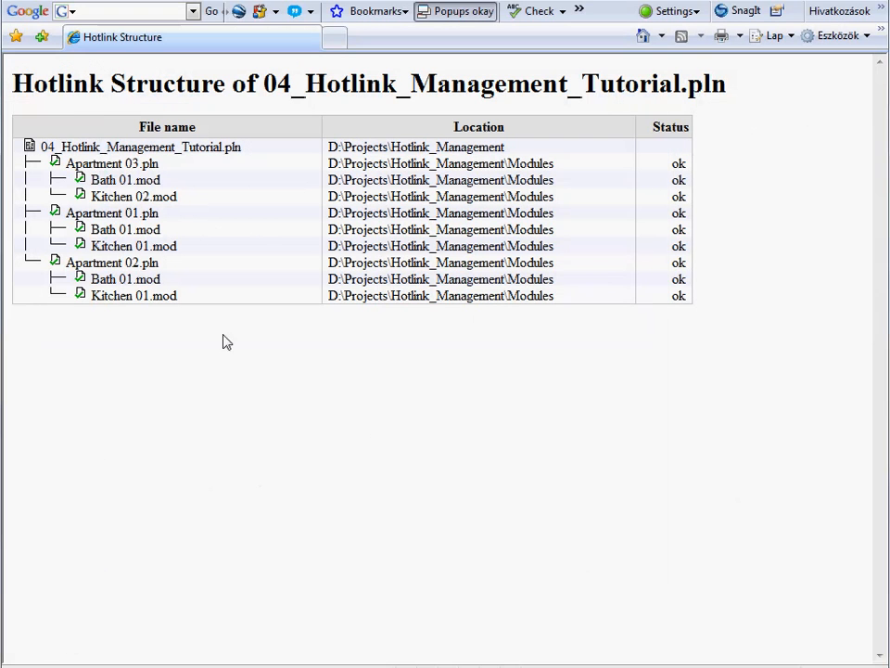
pyautogui.moveTo(111, 163)
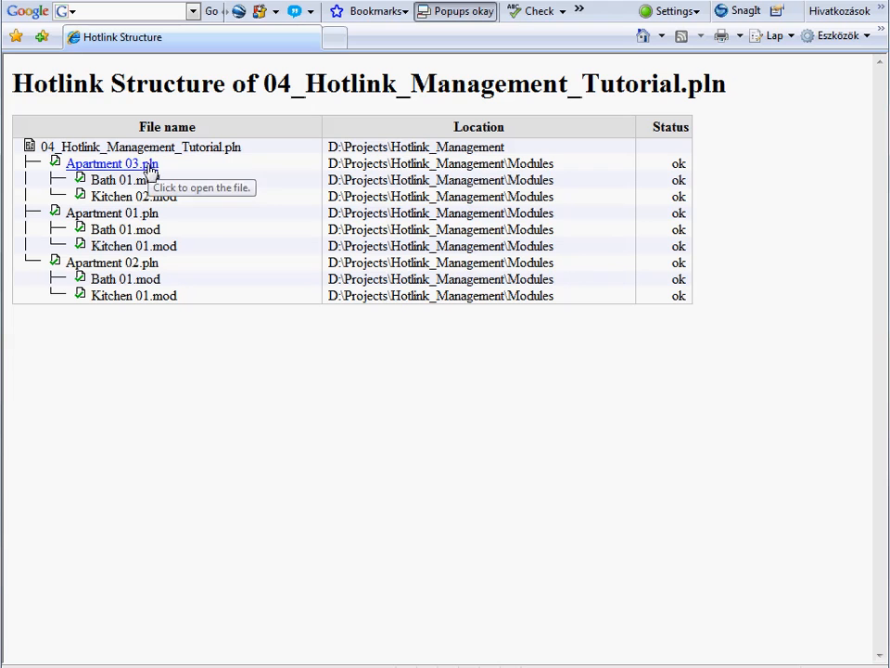
pyautogui.moveTo(133, 196)
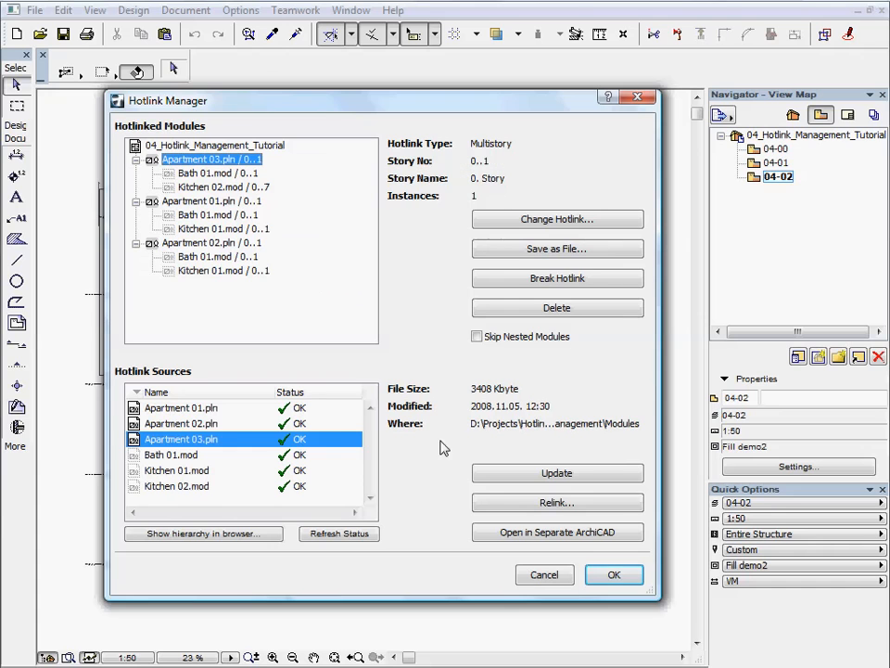
# Select Bath 01.mod in Hotlink Sources to show its size and modification date.
pyautogui.click(182, 423)
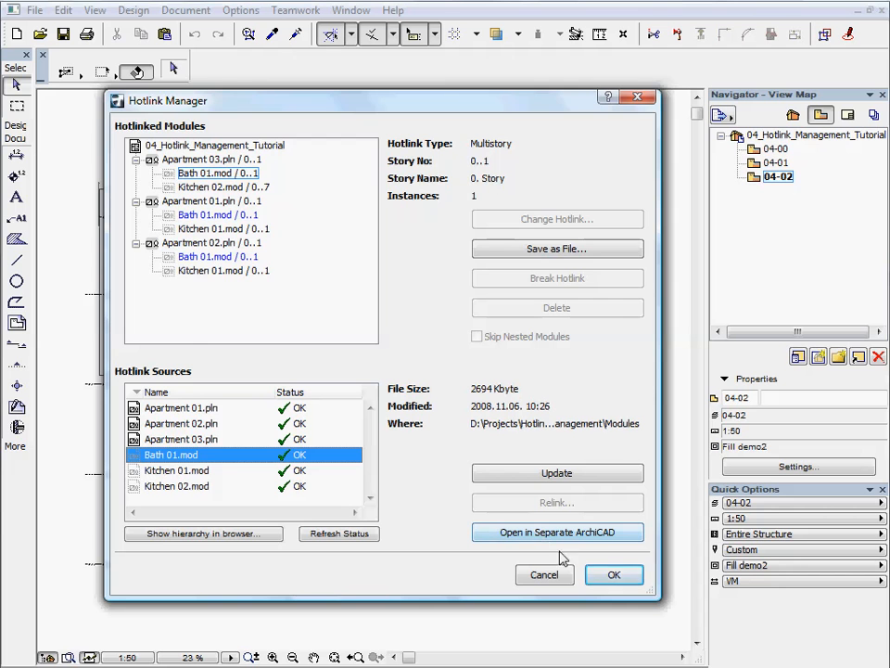
# Confirm the Hotlink Manager with OK and return to the 04-02 story plan.
pyautogui.click(614, 575)
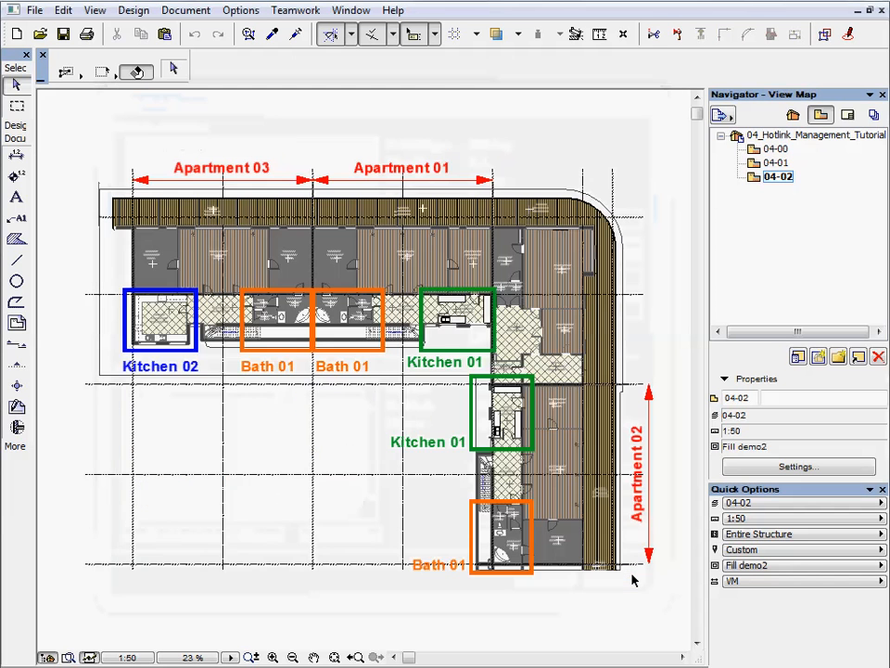
pyautogui.moveTo(408, 425)
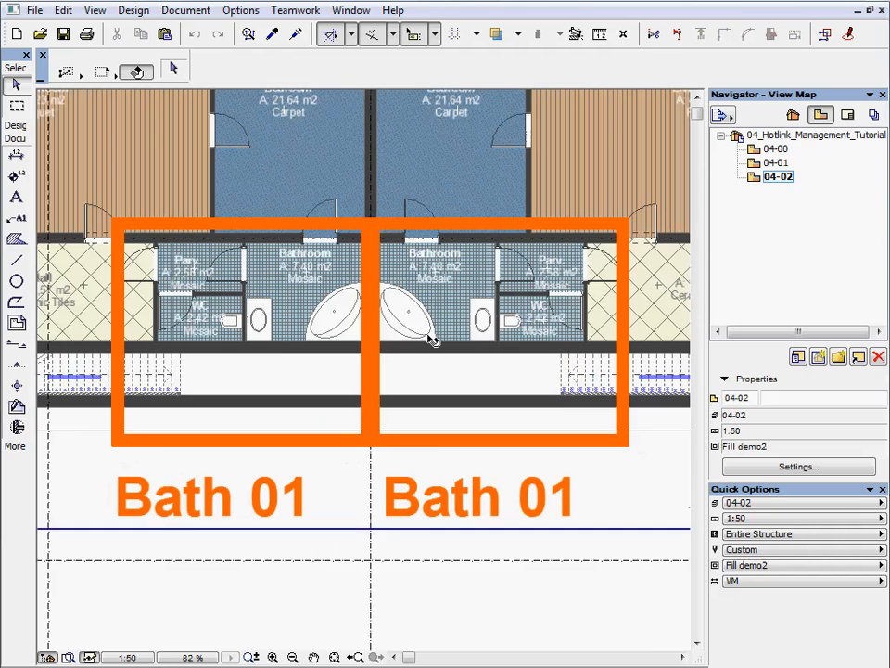
pyautogui.moveTo(282, 349)
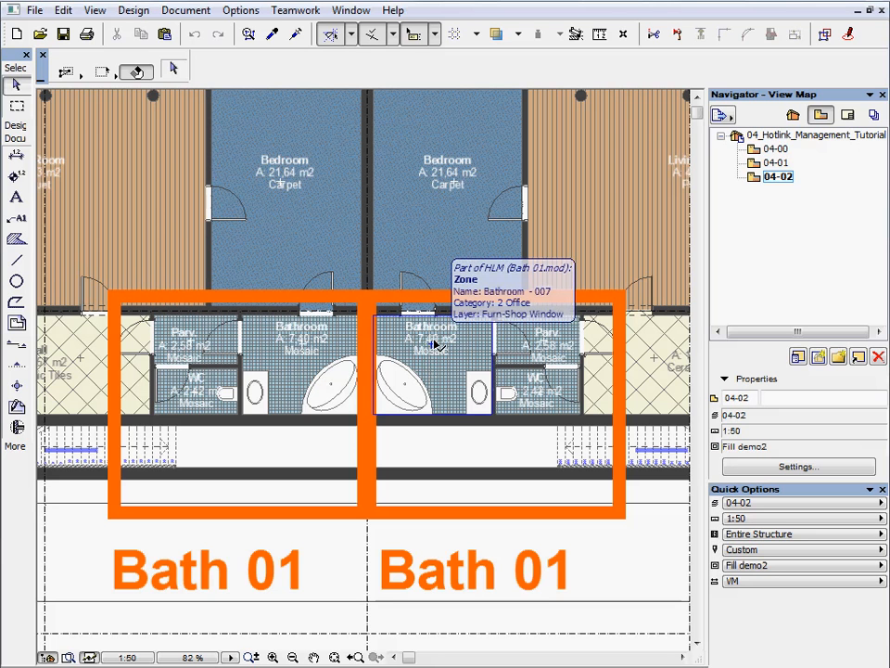
pyautogui.moveTo(430, 349)
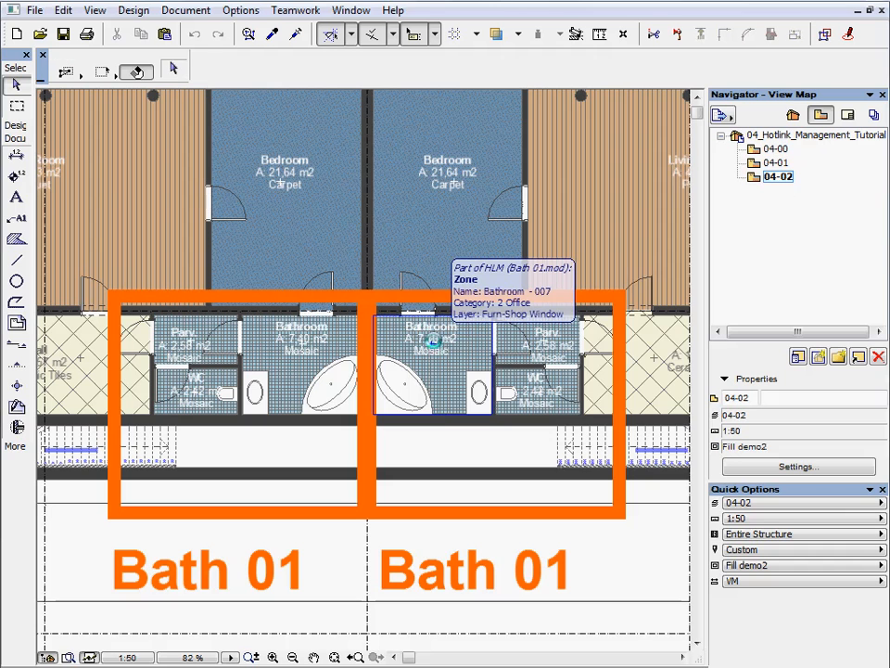
# From a selected Bath 01 instance, send Bath 01.mod to a separate ArchiCAD for editing.
pyautogui.click(430, 343)
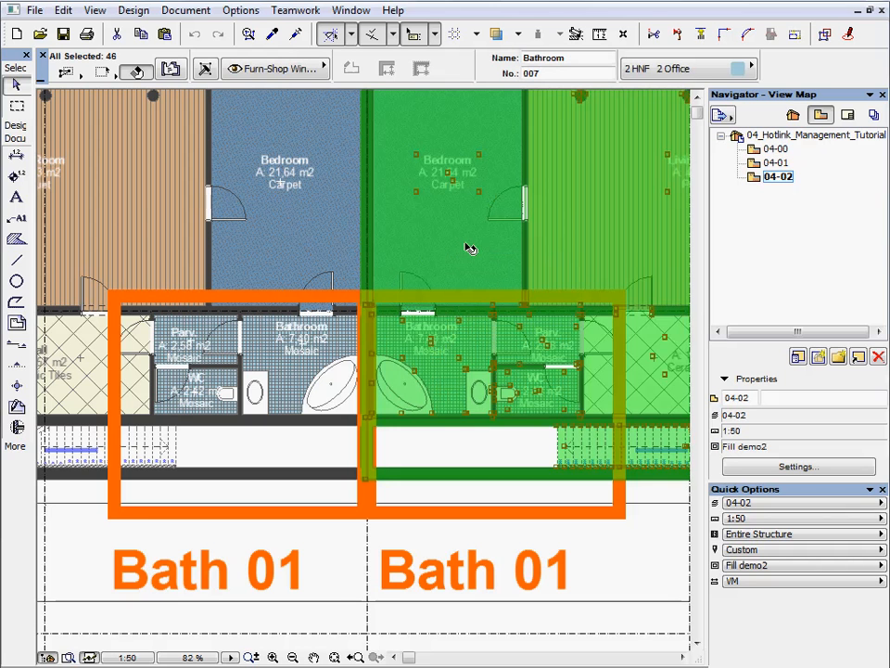
pyautogui.rightClick(469, 249)
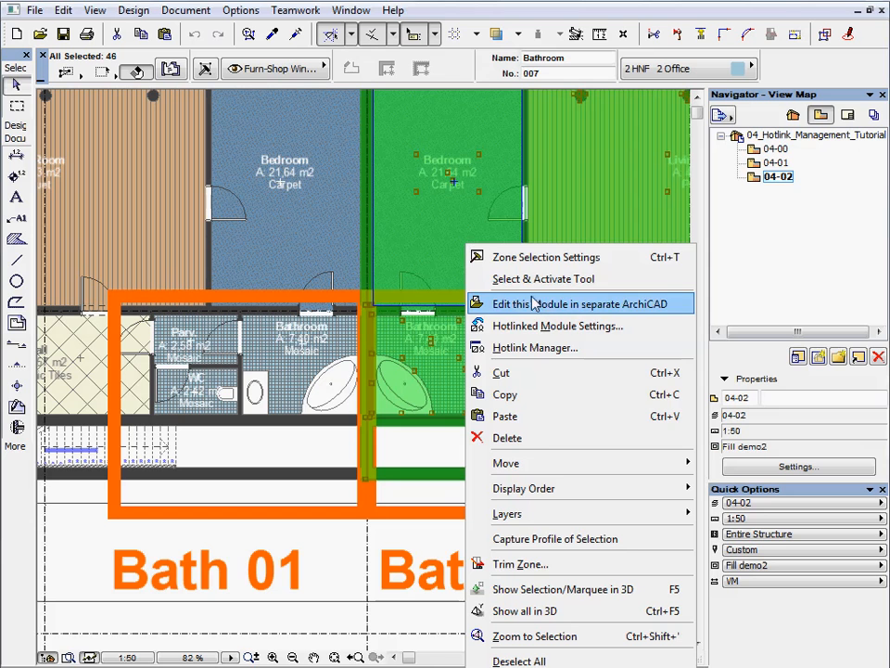
pyautogui.moveTo(535, 347)
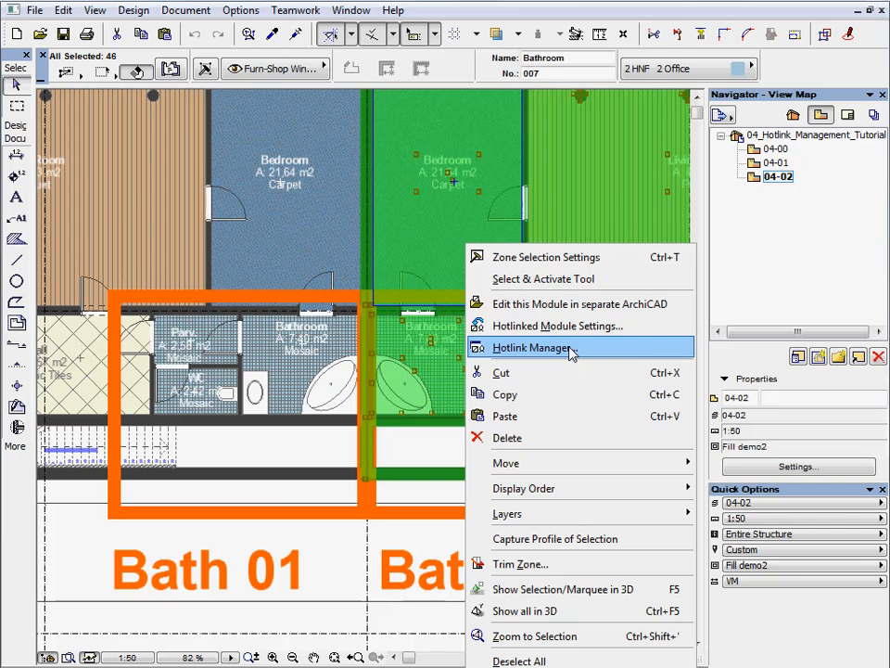
pyautogui.click(534, 347)
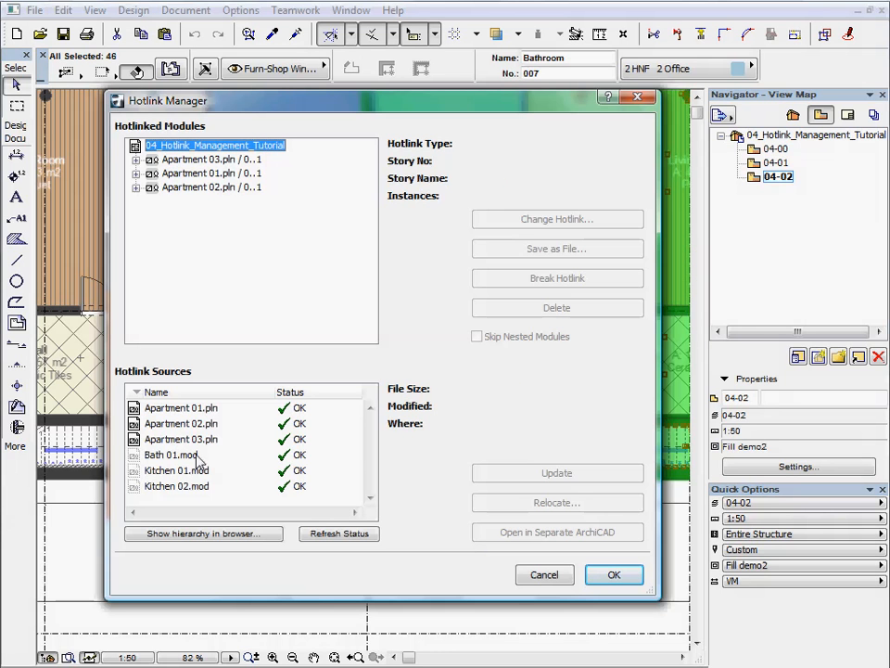
pyautogui.click(171, 454)
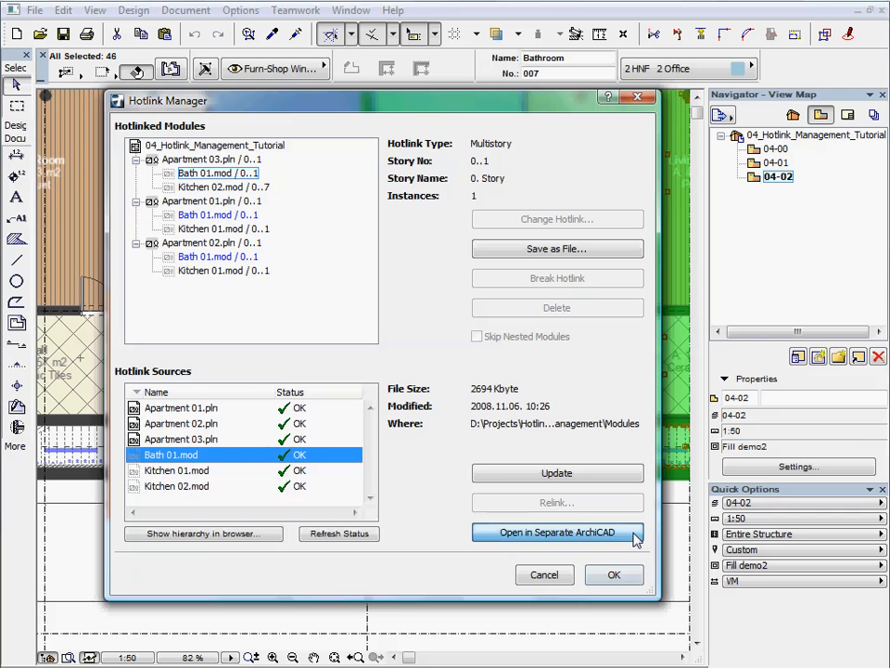
pyautogui.click(556, 531)
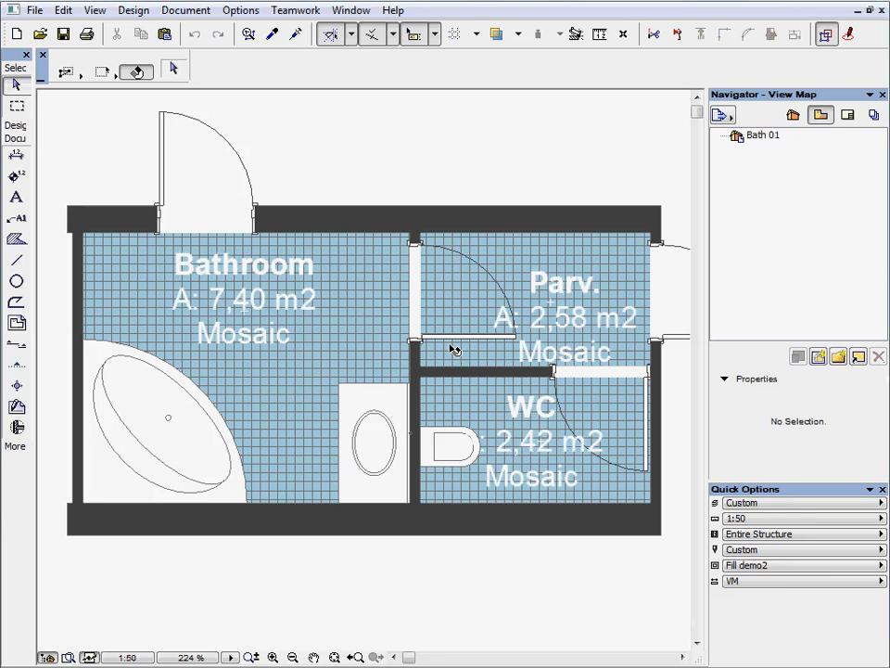
pyautogui.moveTo(451, 351)
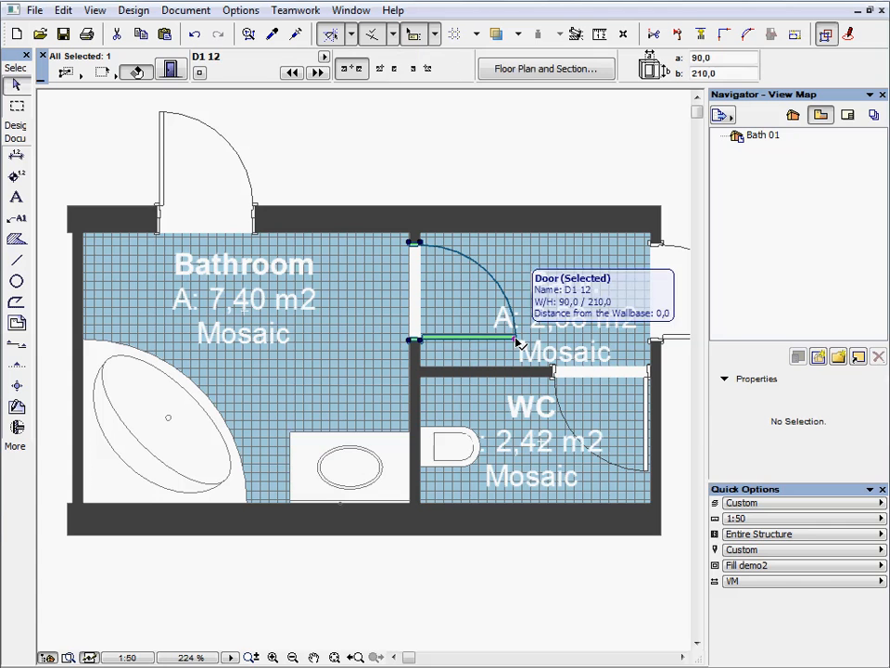
# Bring up the context actions for the Parv. door to mirror it into the Bathroom.
pyautogui.rightClick(516, 337)
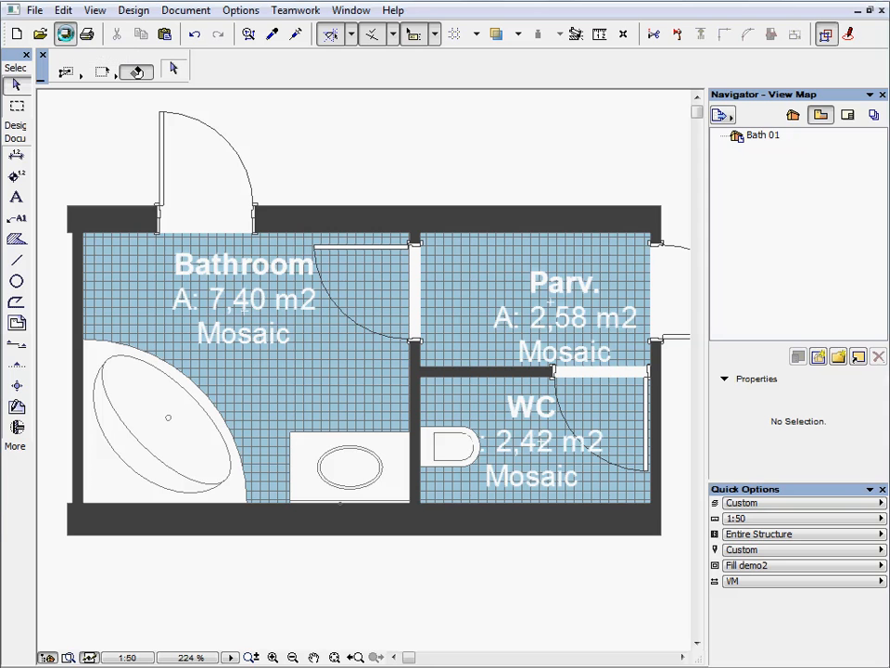
pyautogui.moveTo(63, 33)
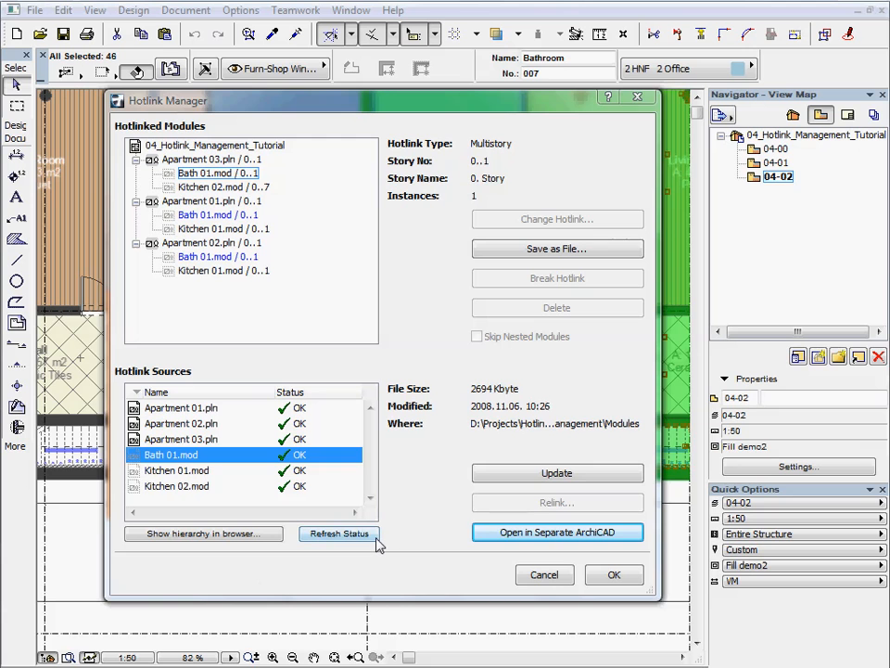
# Refresh Status, update the Modified Bath 01.mod and confirm so all bath instances refresh.
pyautogui.click(340, 533)
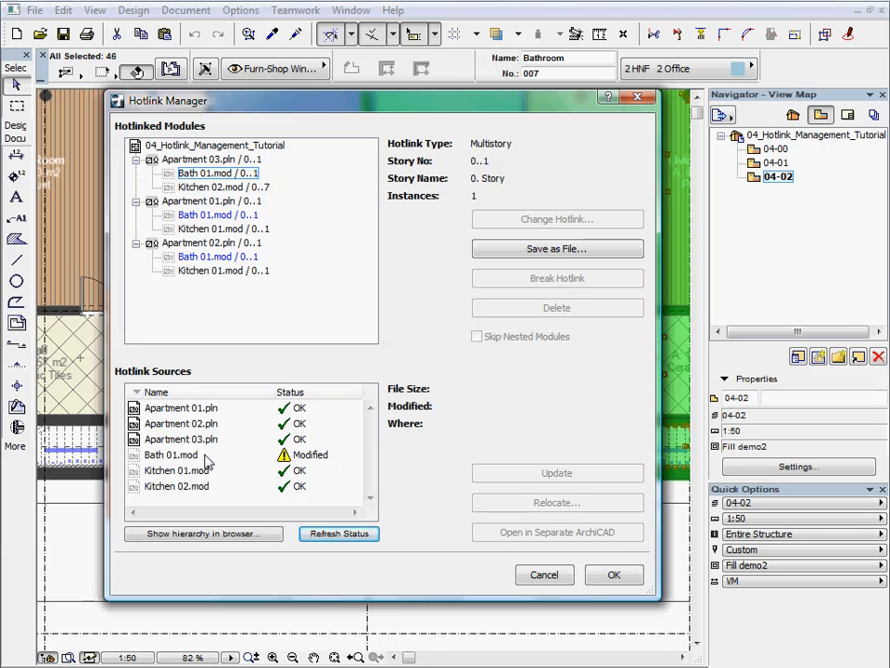
pyautogui.click(170, 454)
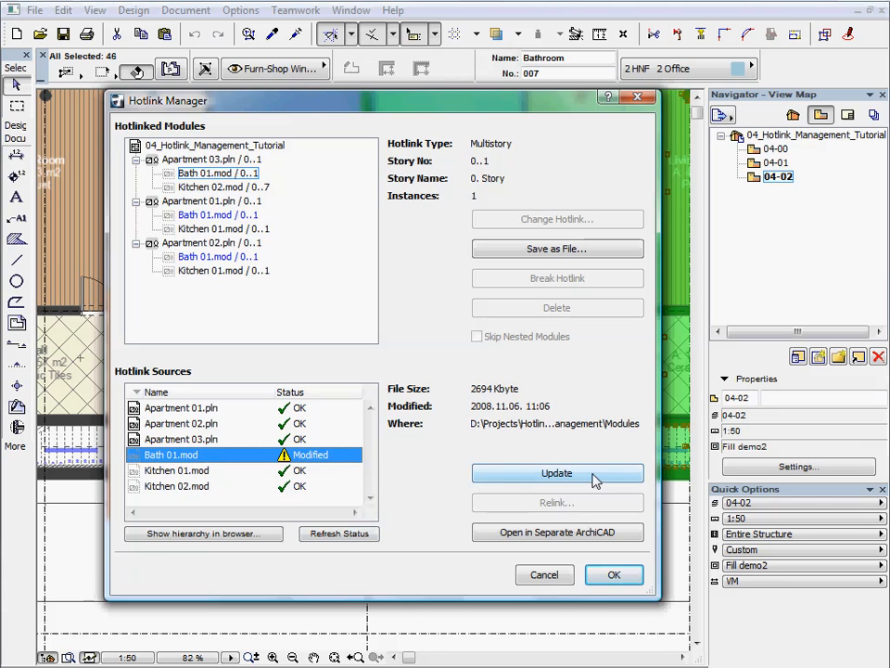
pyautogui.click(557, 473)
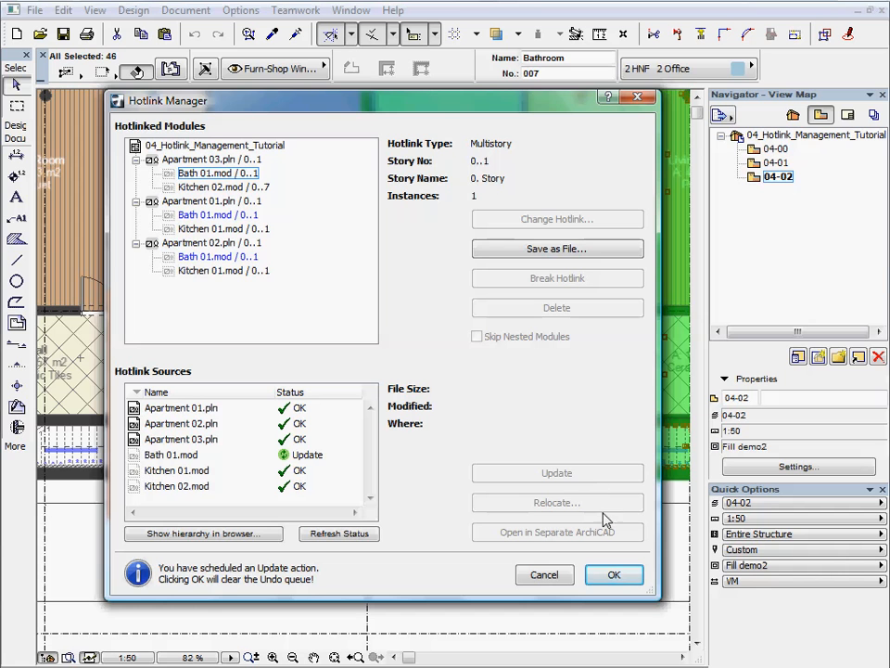
pyautogui.click(614, 576)
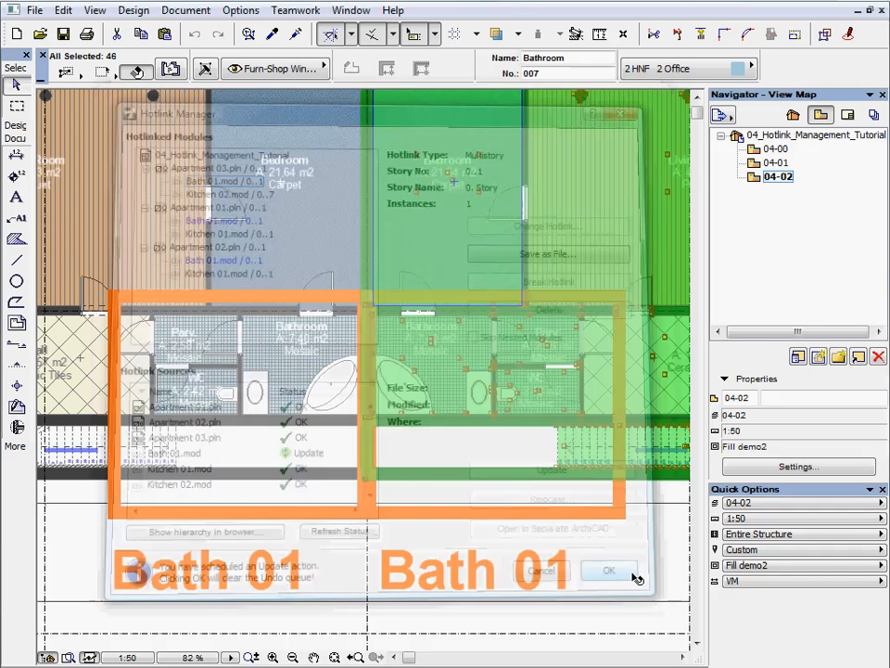
pyautogui.click(609, 569)
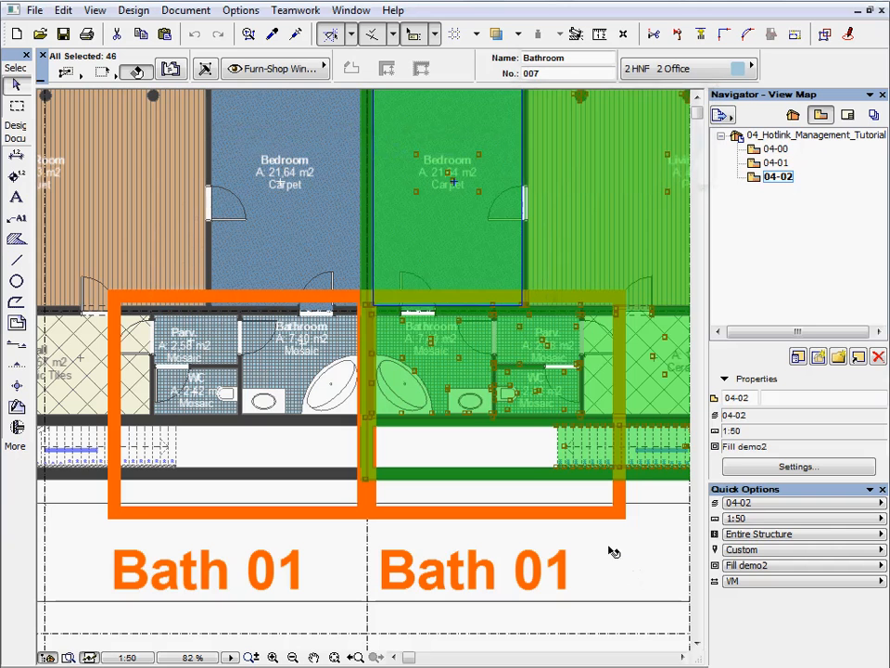
pyautogui.moveTo(519, 453)
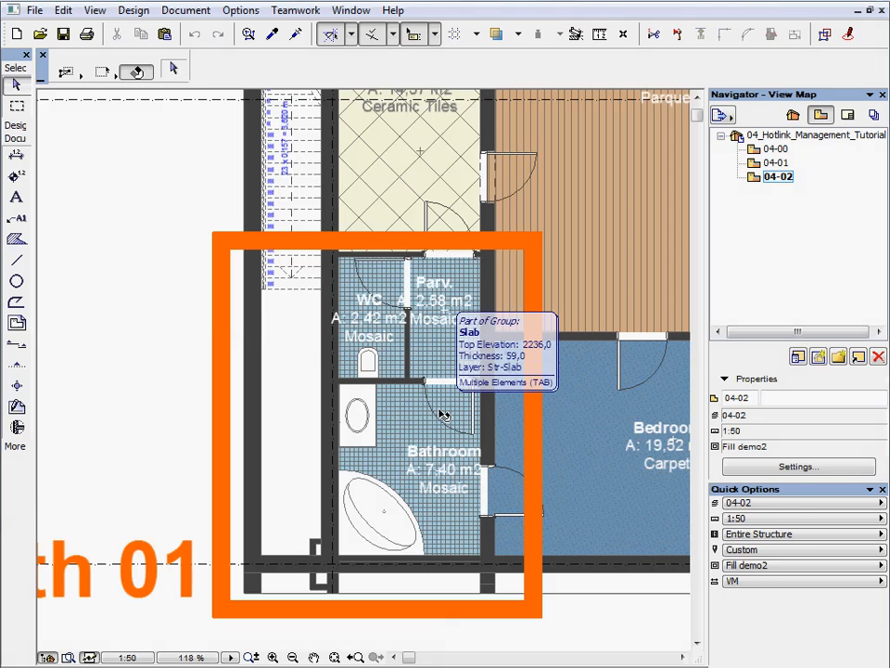
pyautogui.moveTo(196, 306)
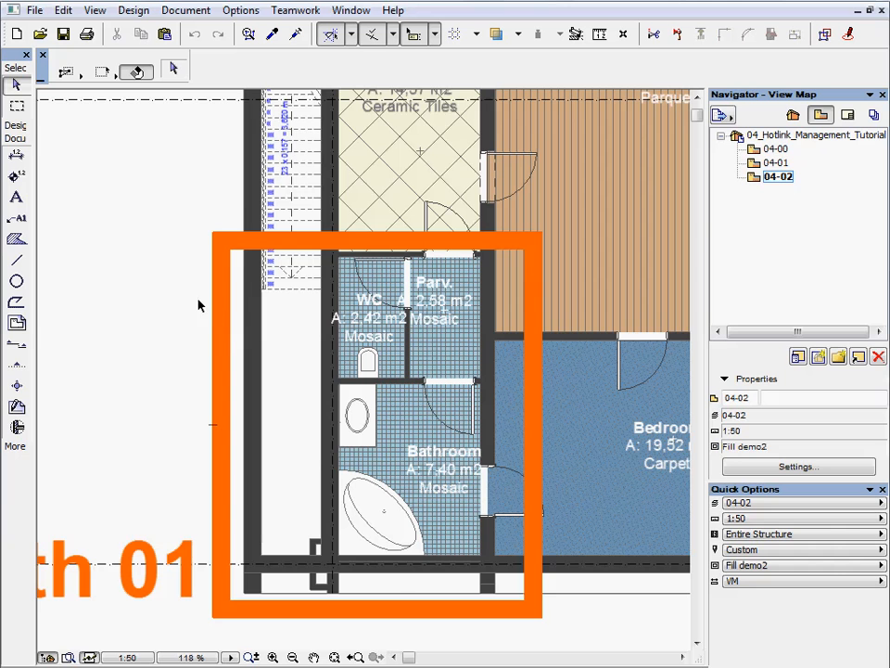